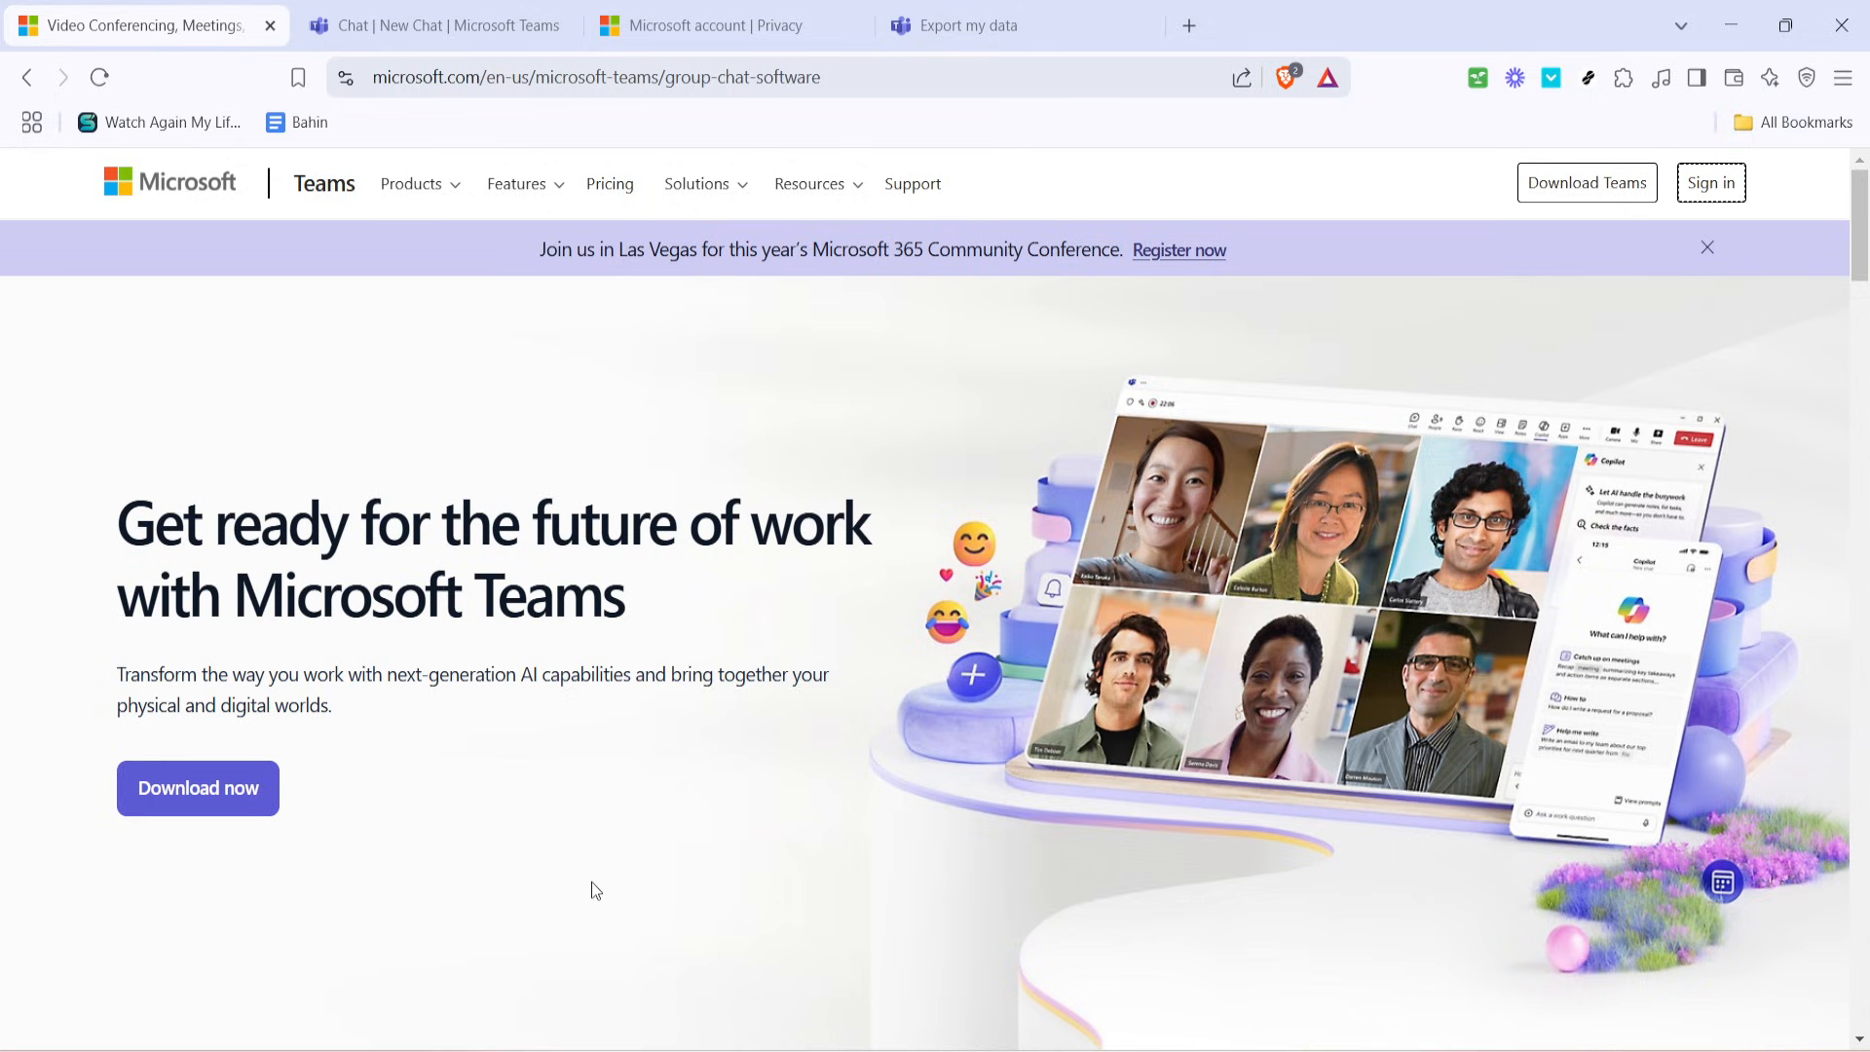
mouse_move(1360, 463)
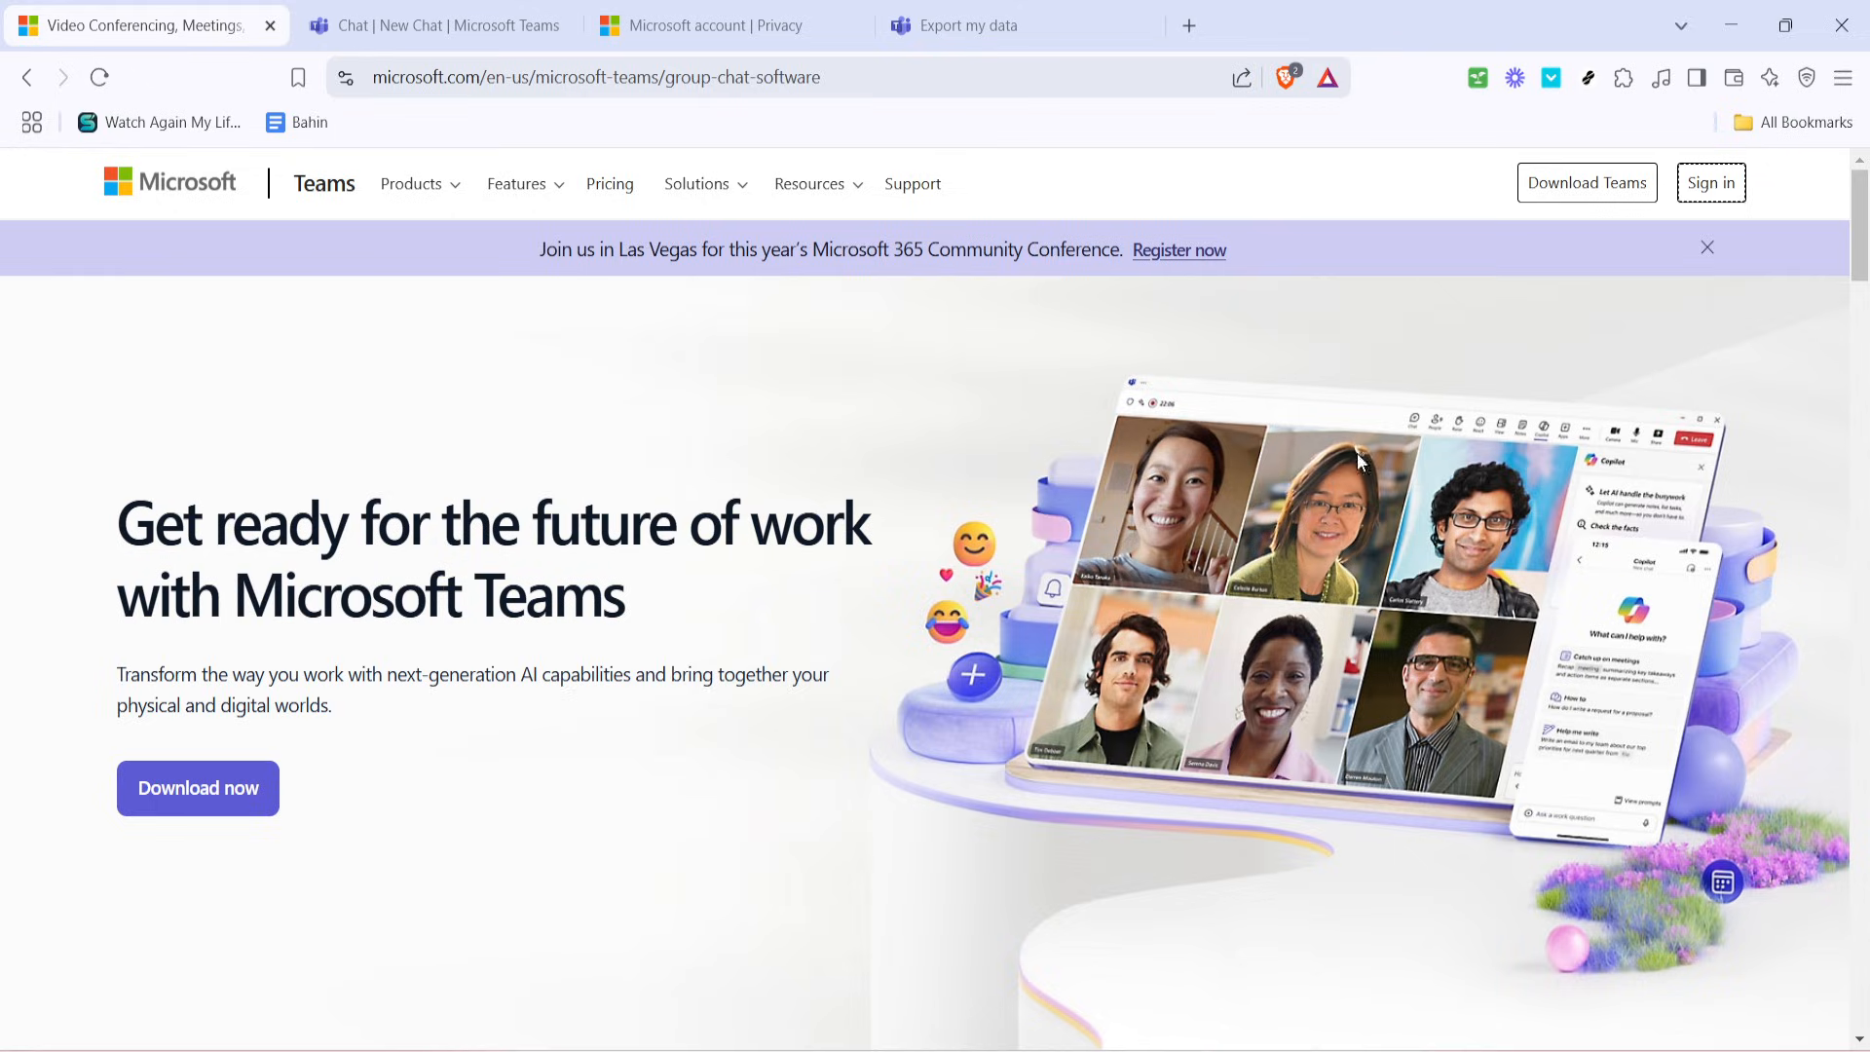
mouse_move(1742, 183)
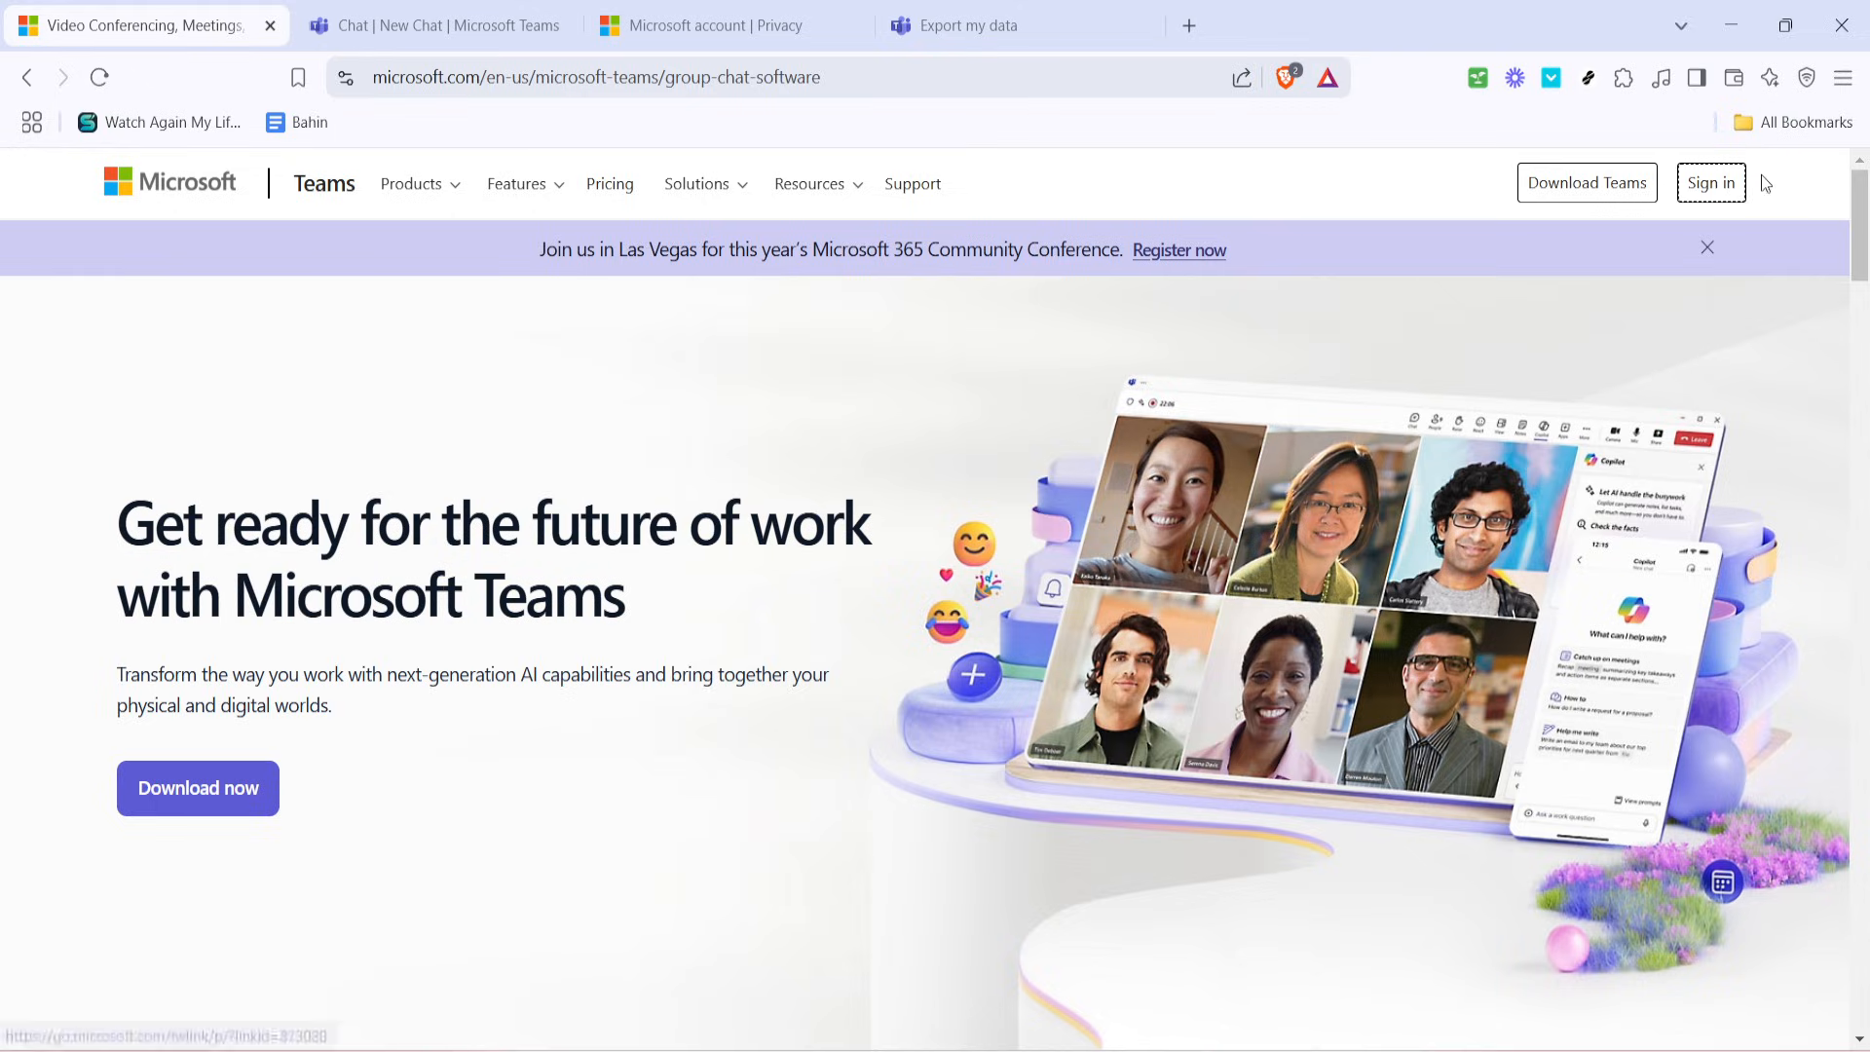
mouse_move(452, 796)
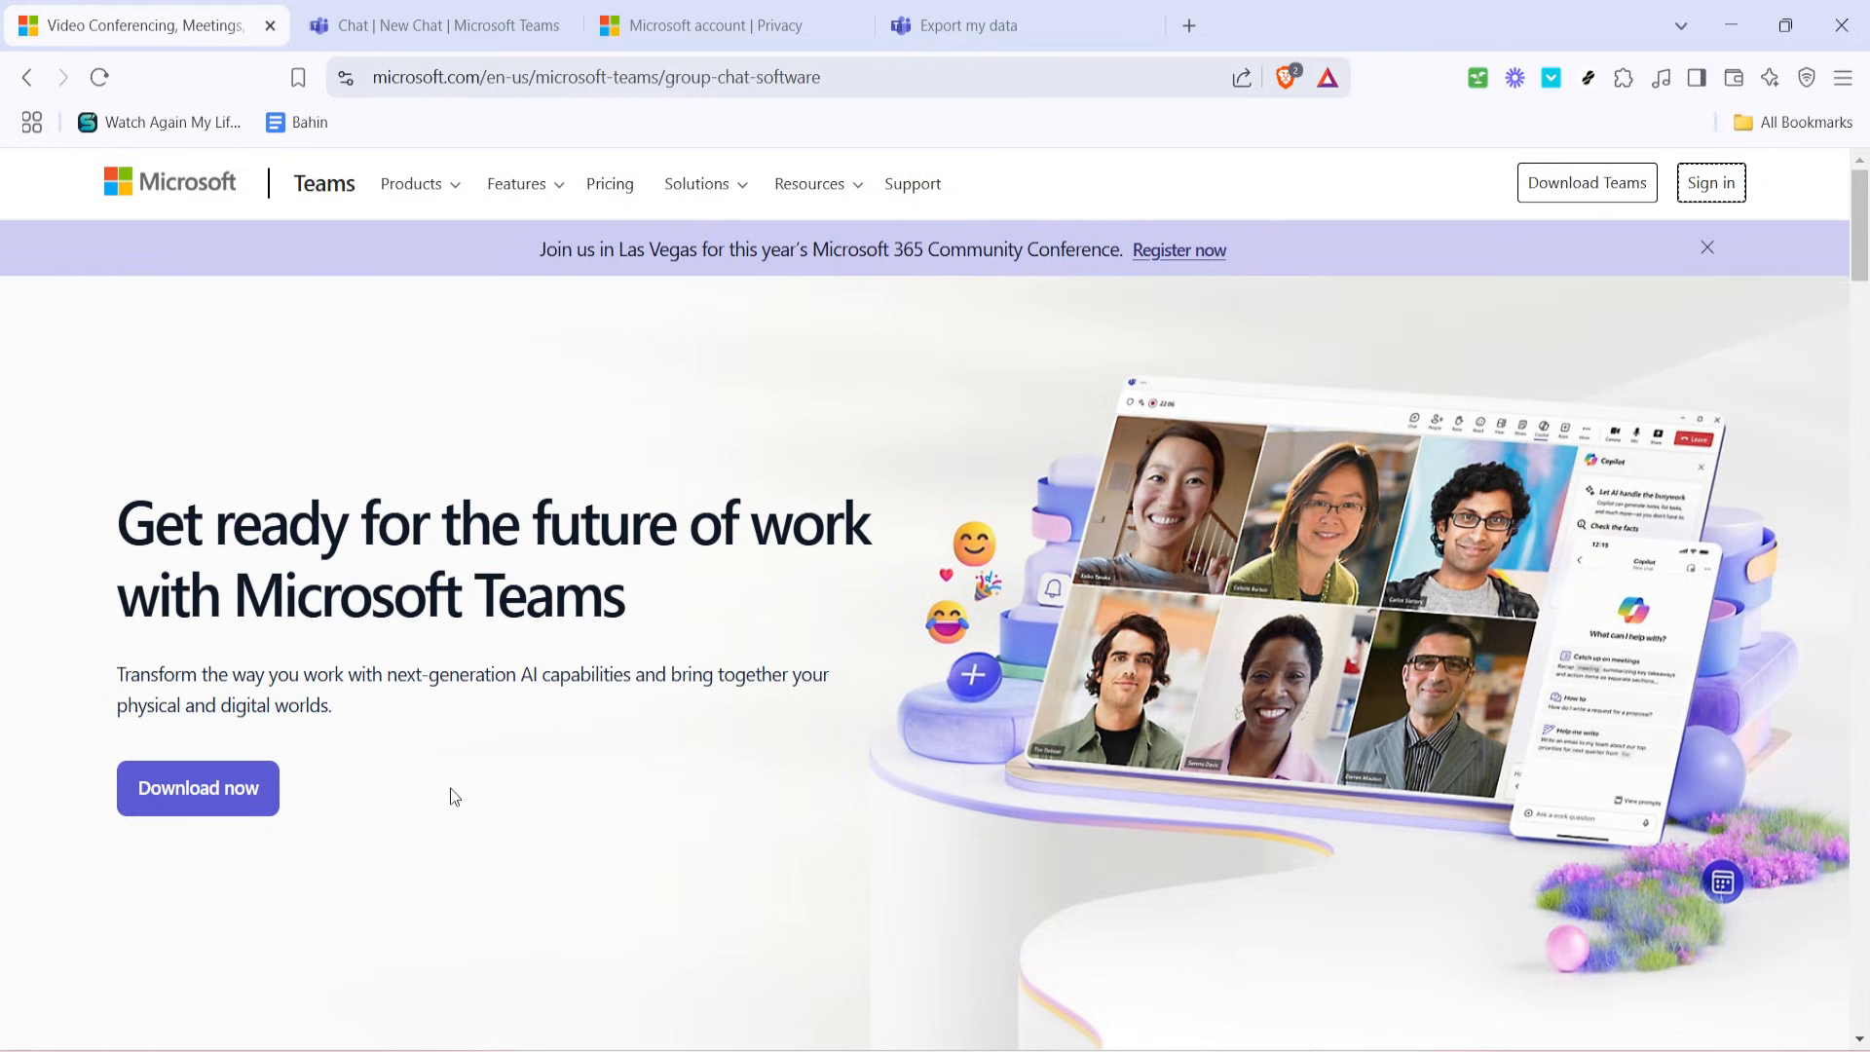
From the Teams chat, reach the signed-in profile card and head to My Microsoft account.
click(435, 26)
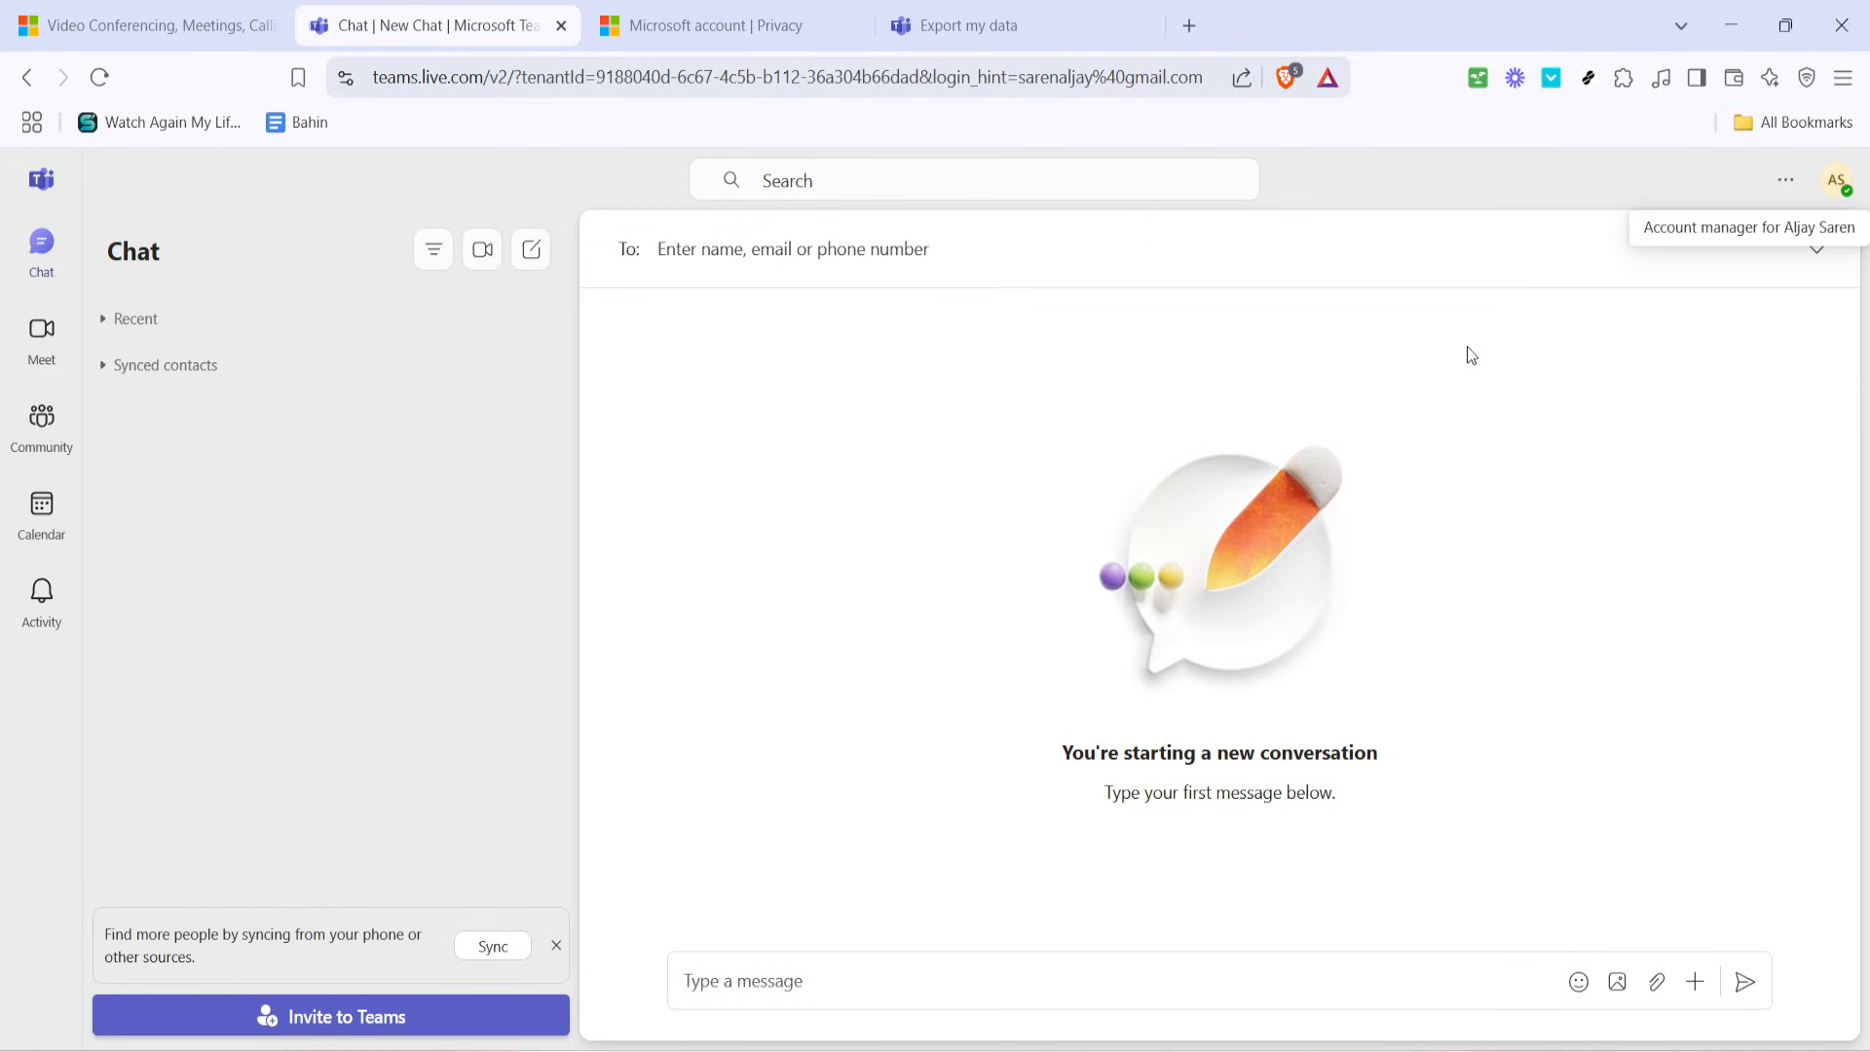
mouse_move(1545, 324)
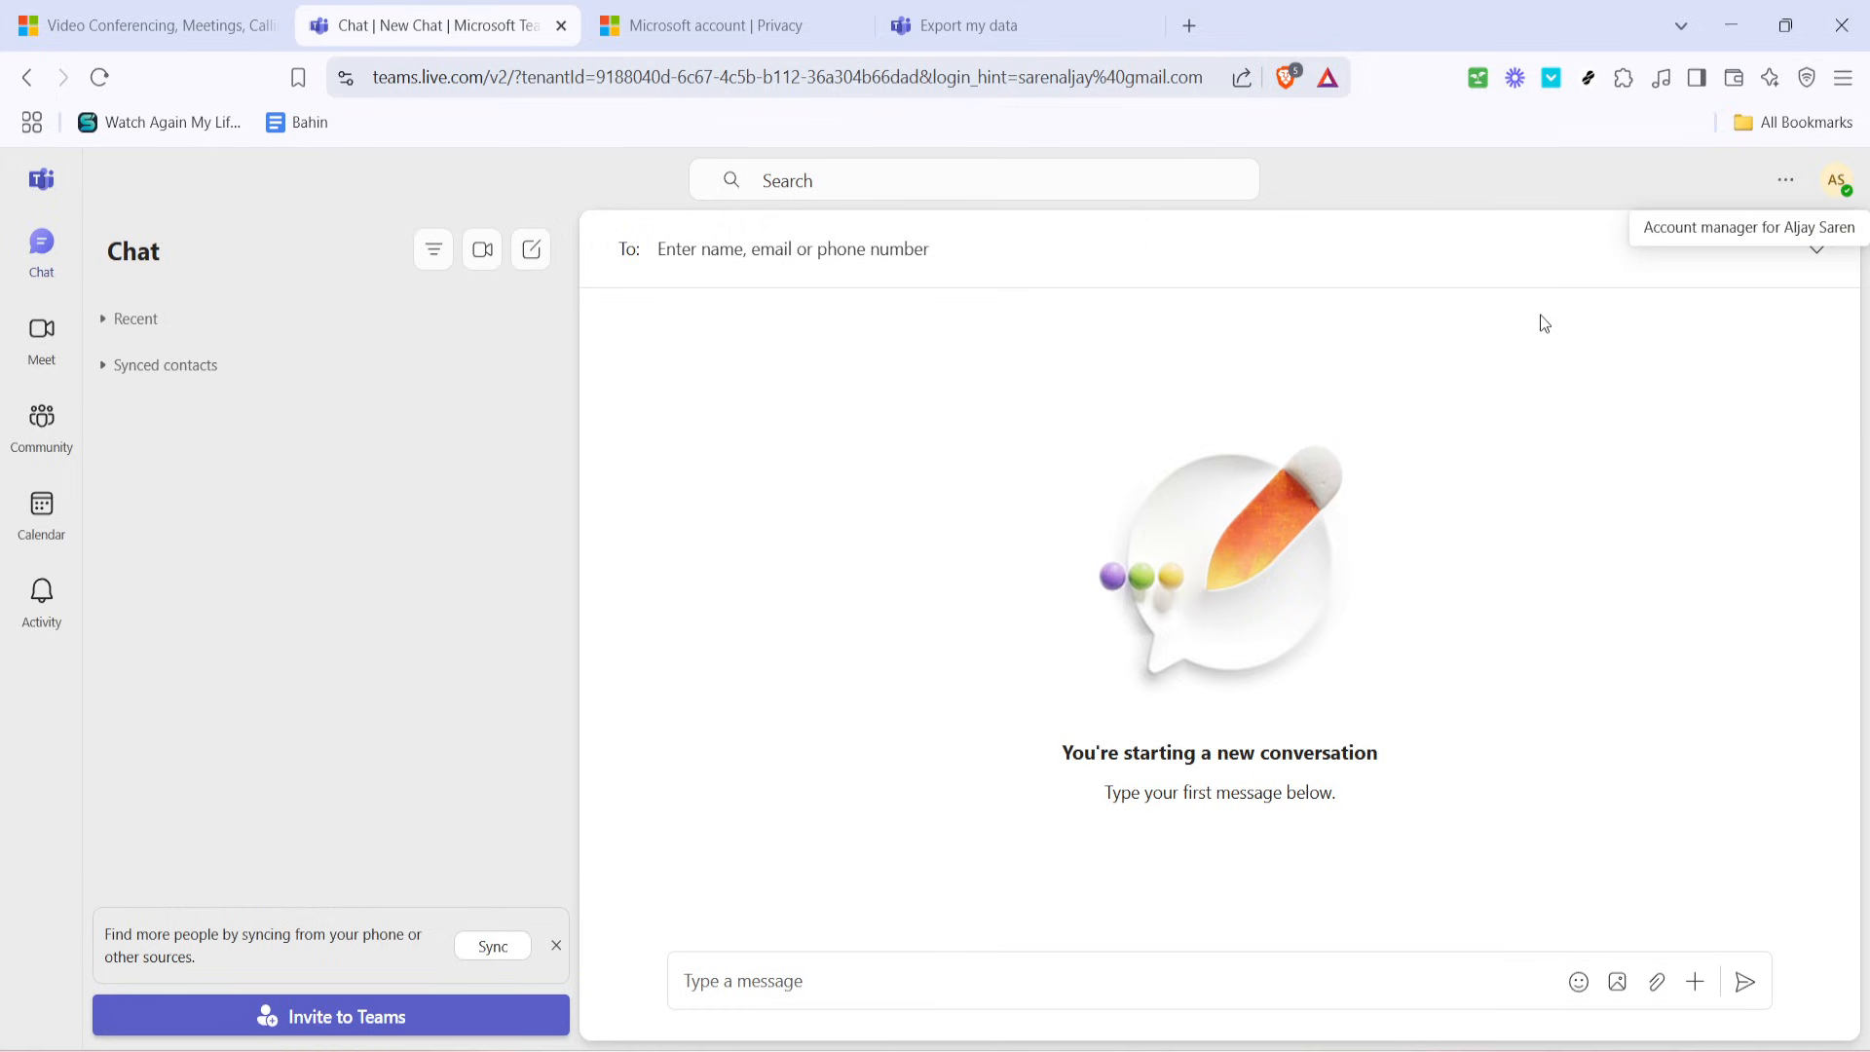
mouse_move(1781, 277)
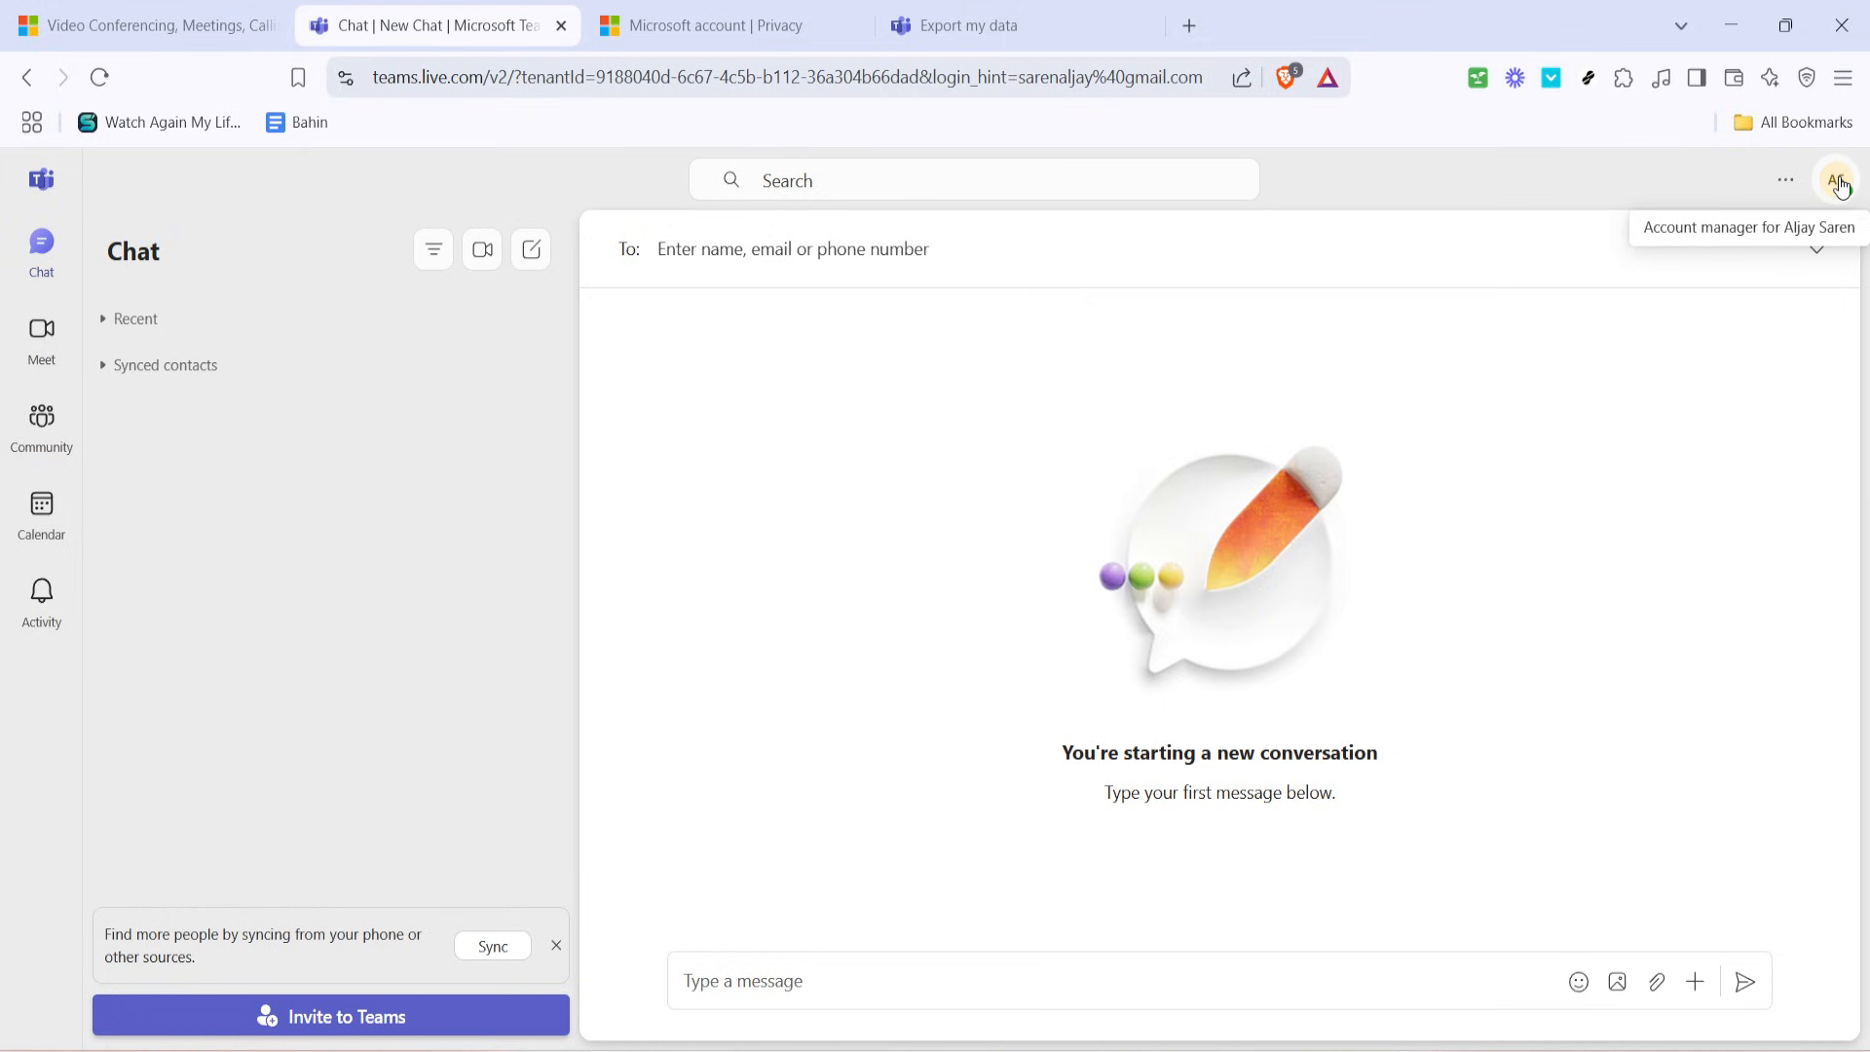
click(1841, 180)
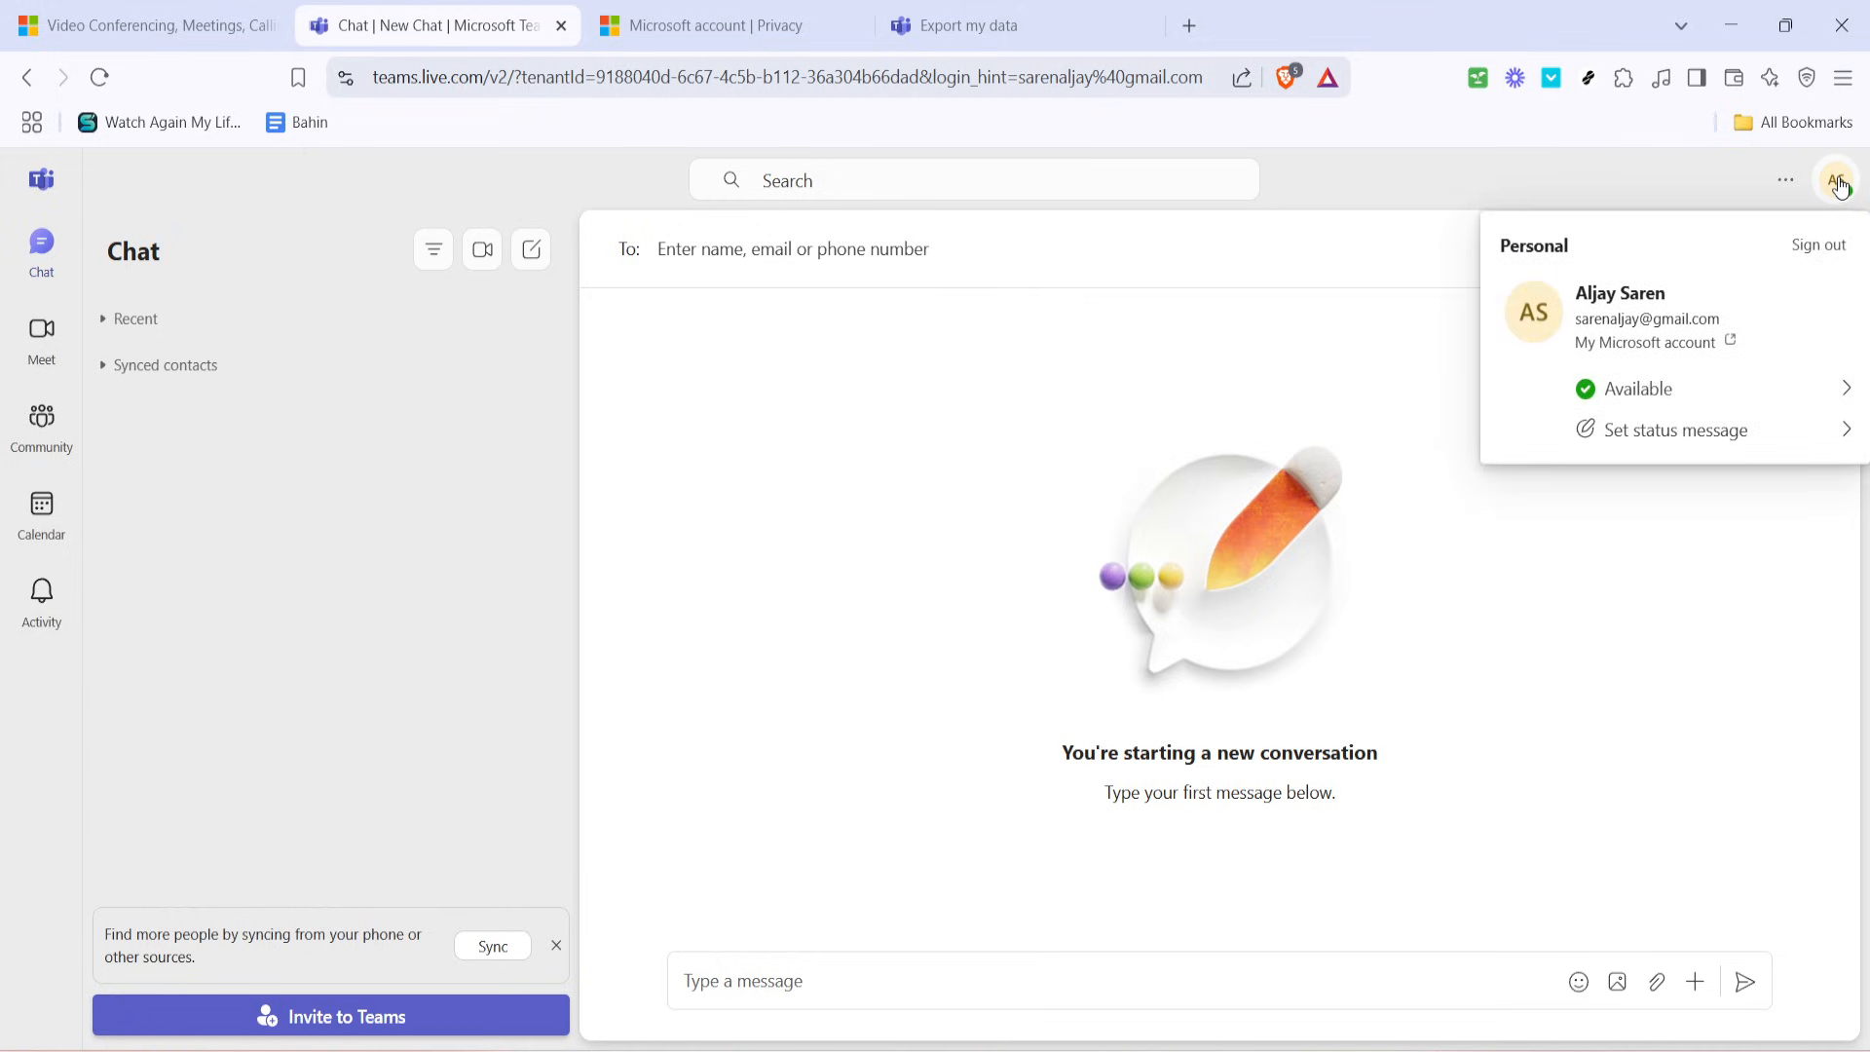
mouse_move(1644, 343)
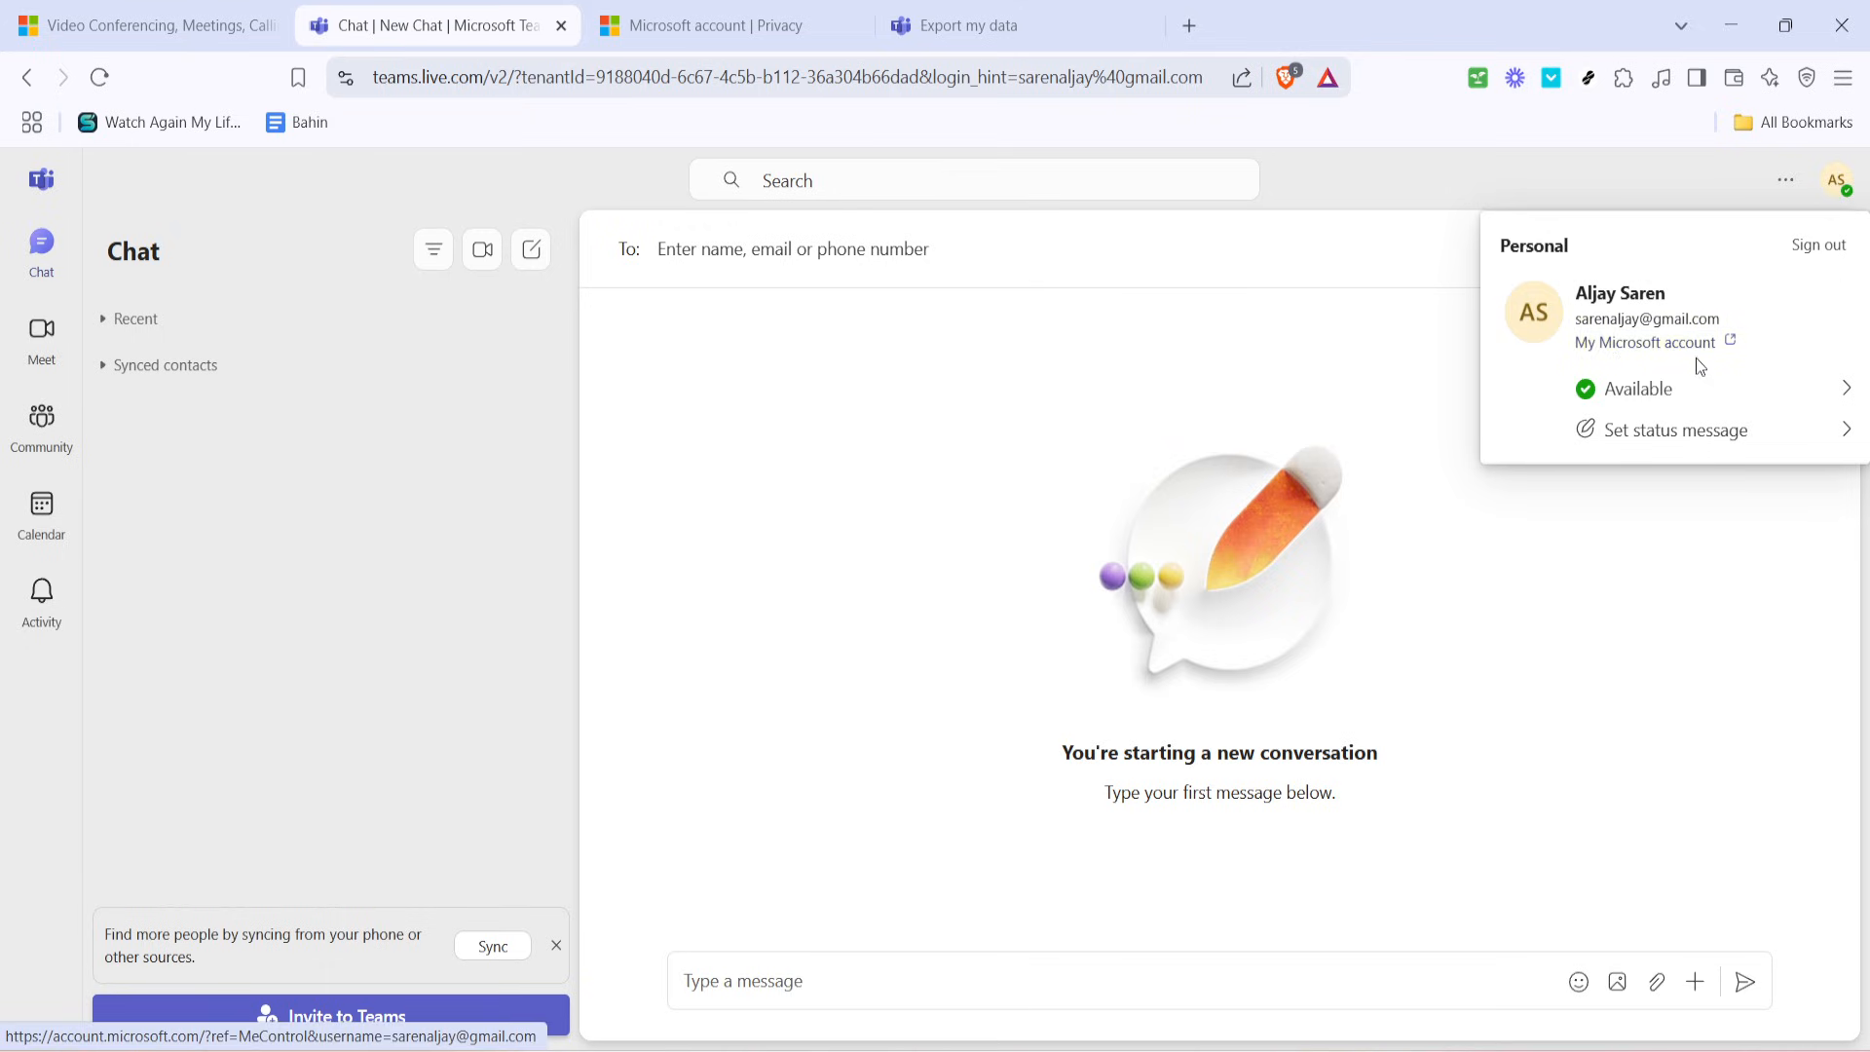
click(726, 25)
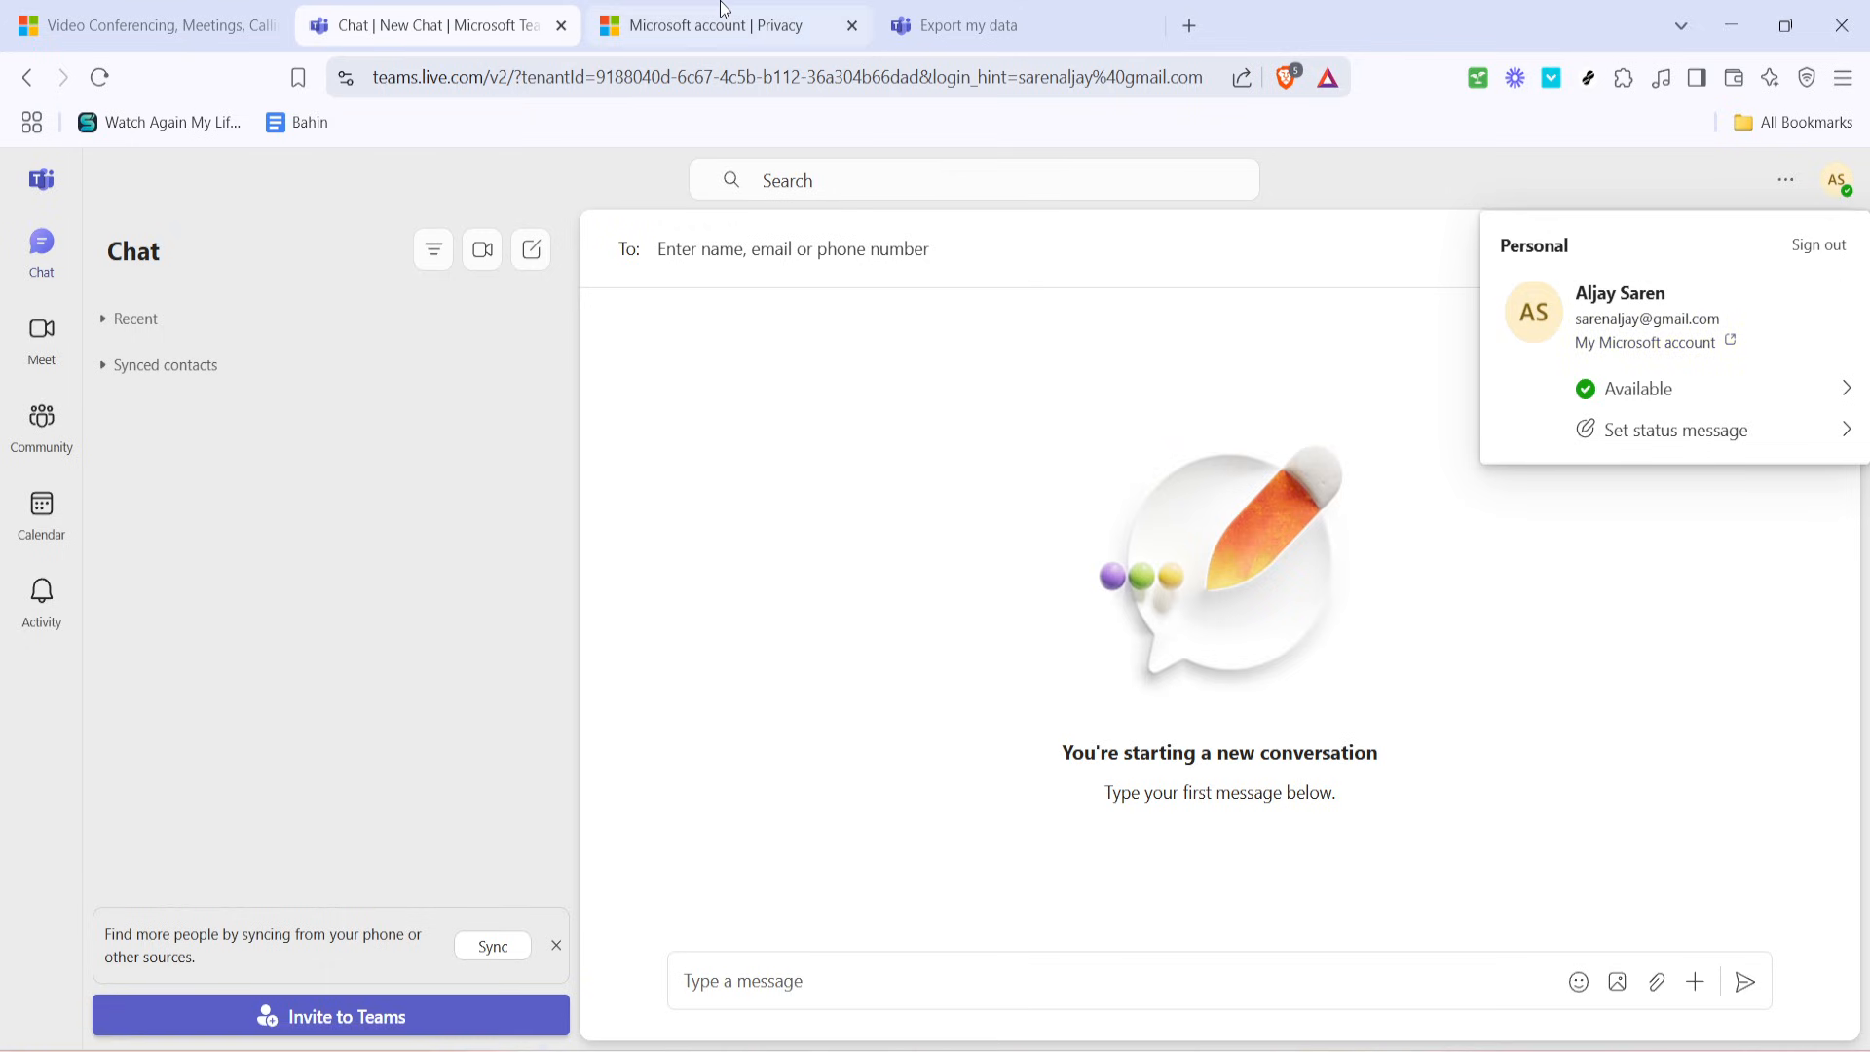
Show the Microsoft account Privacy page listing per-product privacy settings.
click(703, 25)
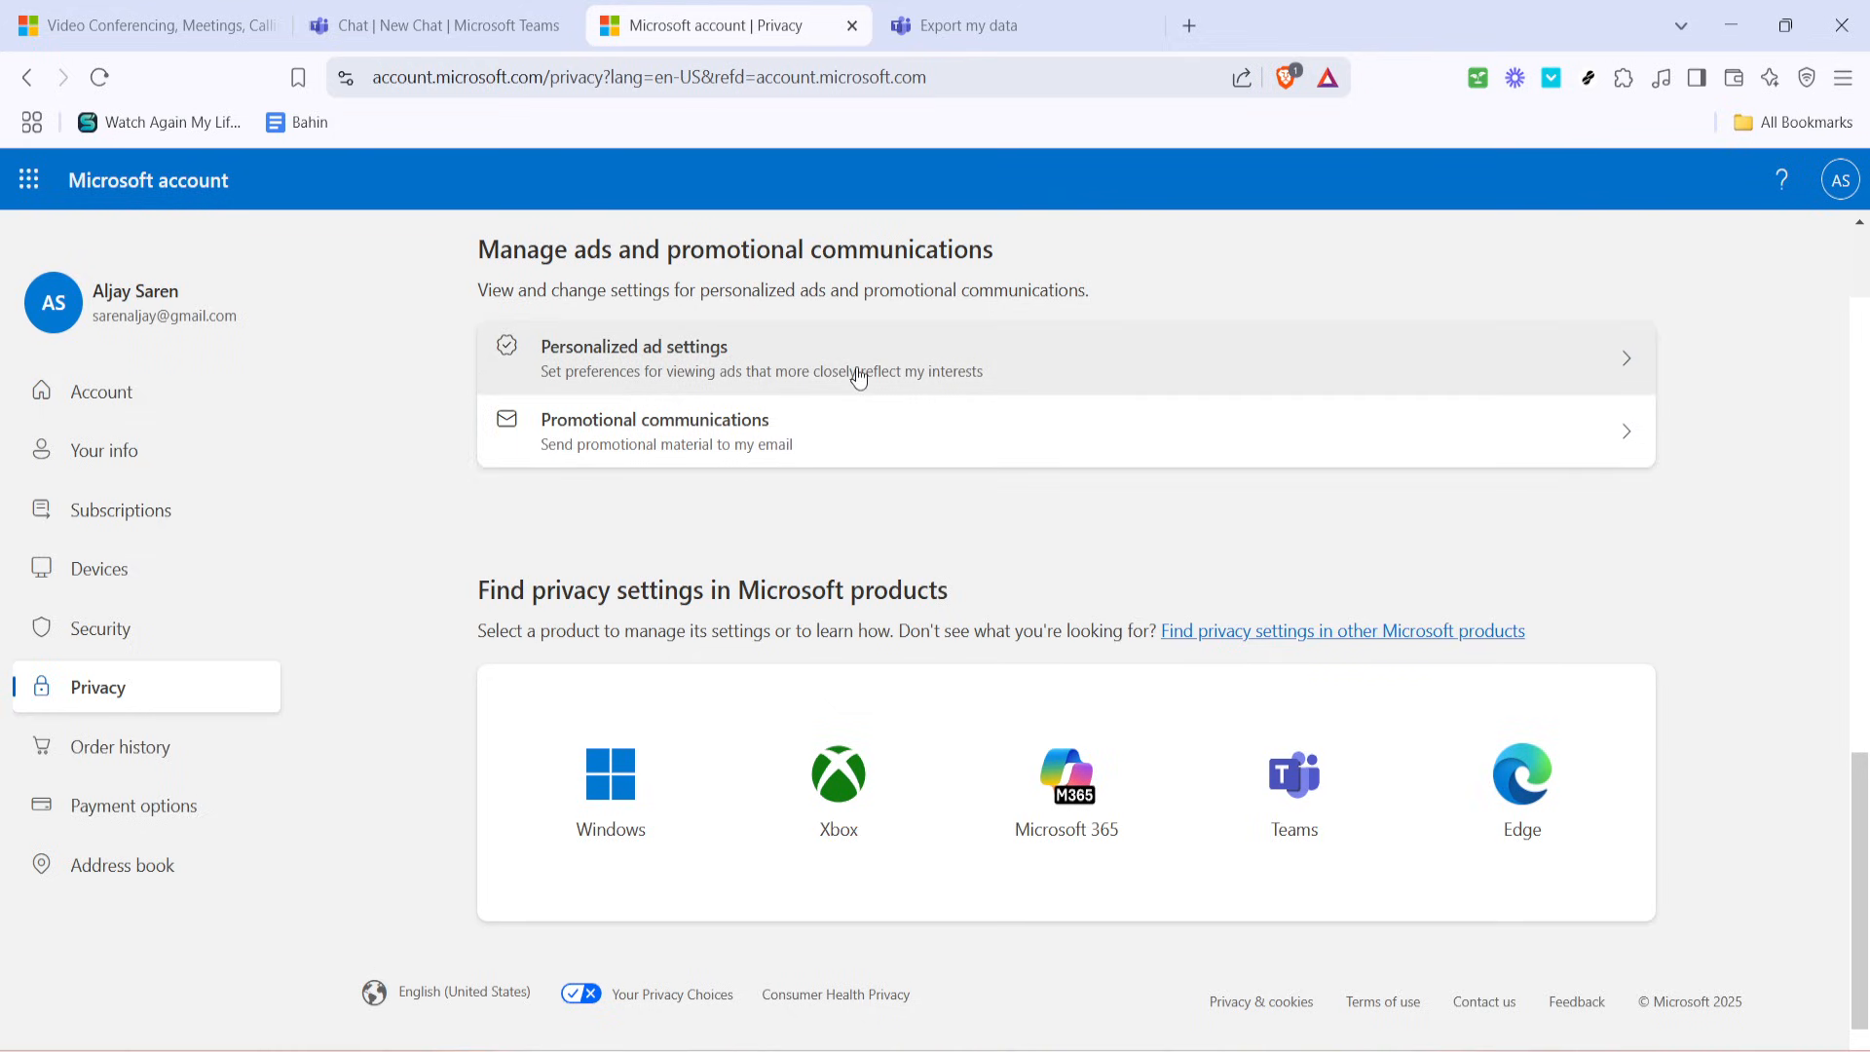
mouse_move(551, 238)
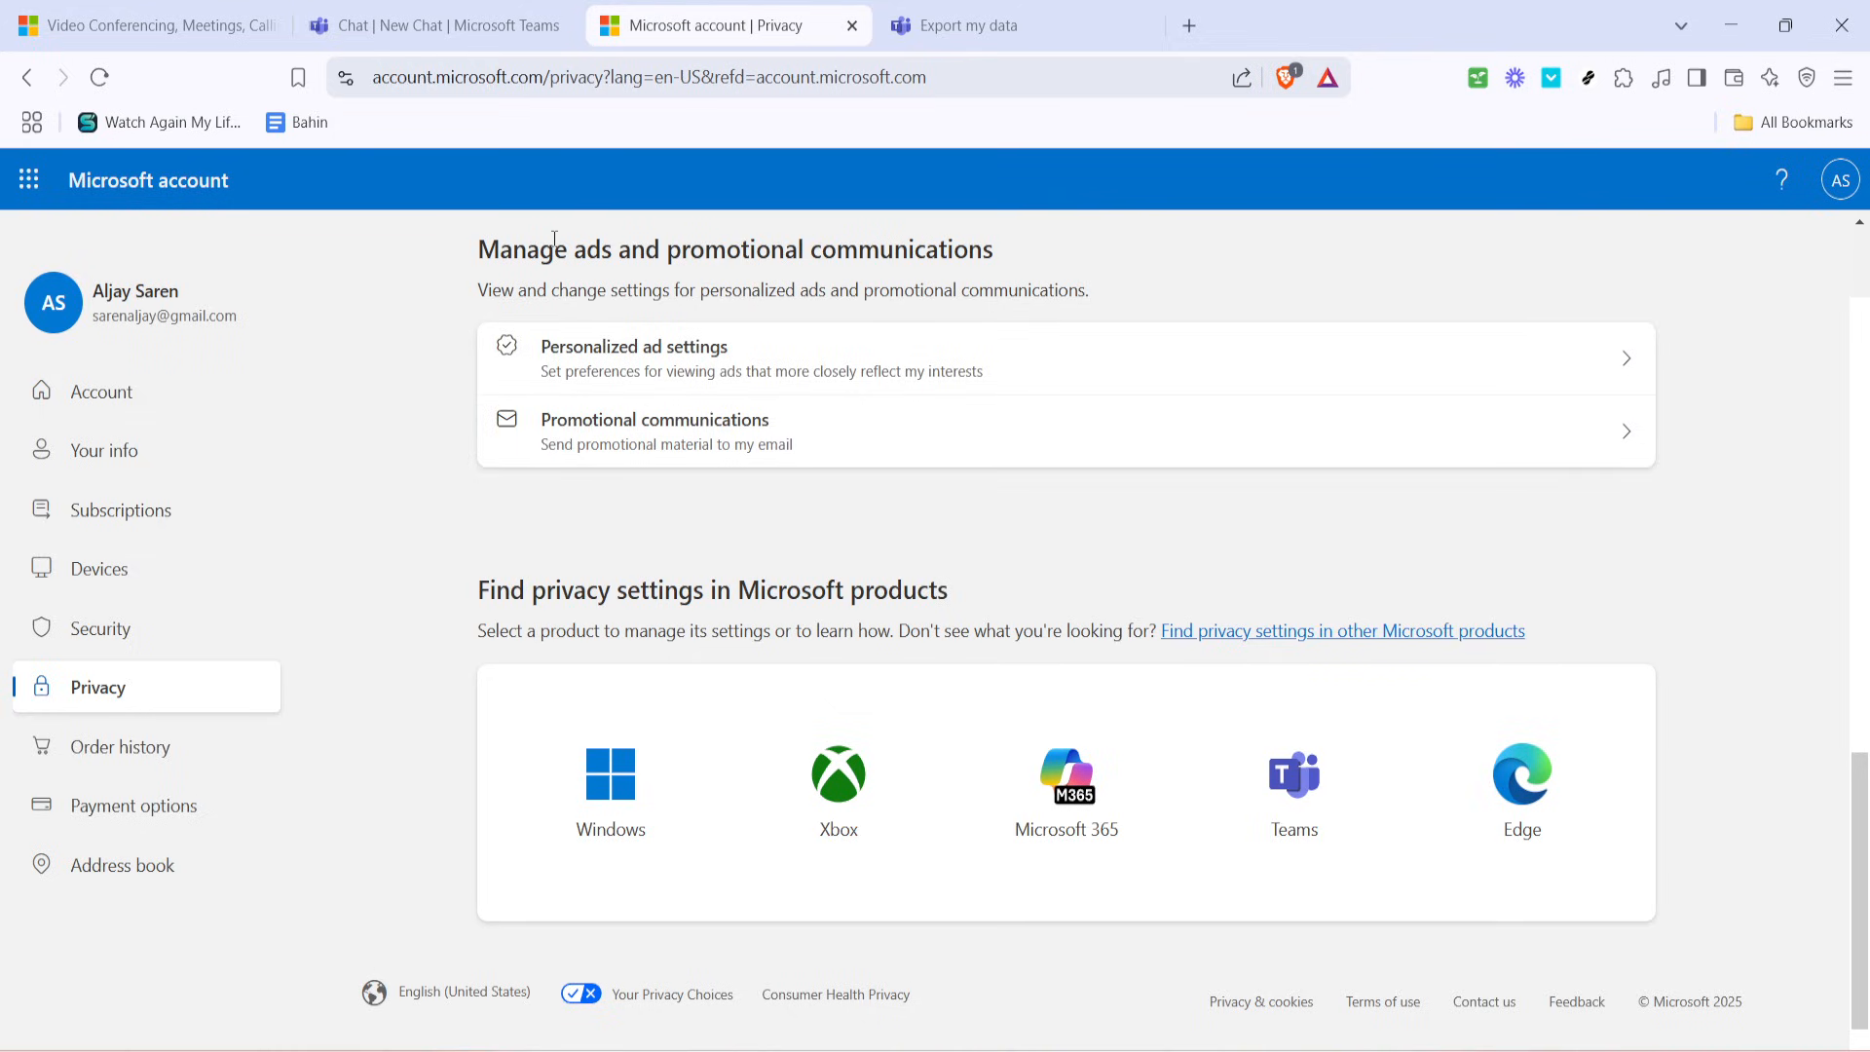
mouse_move(380, 620)
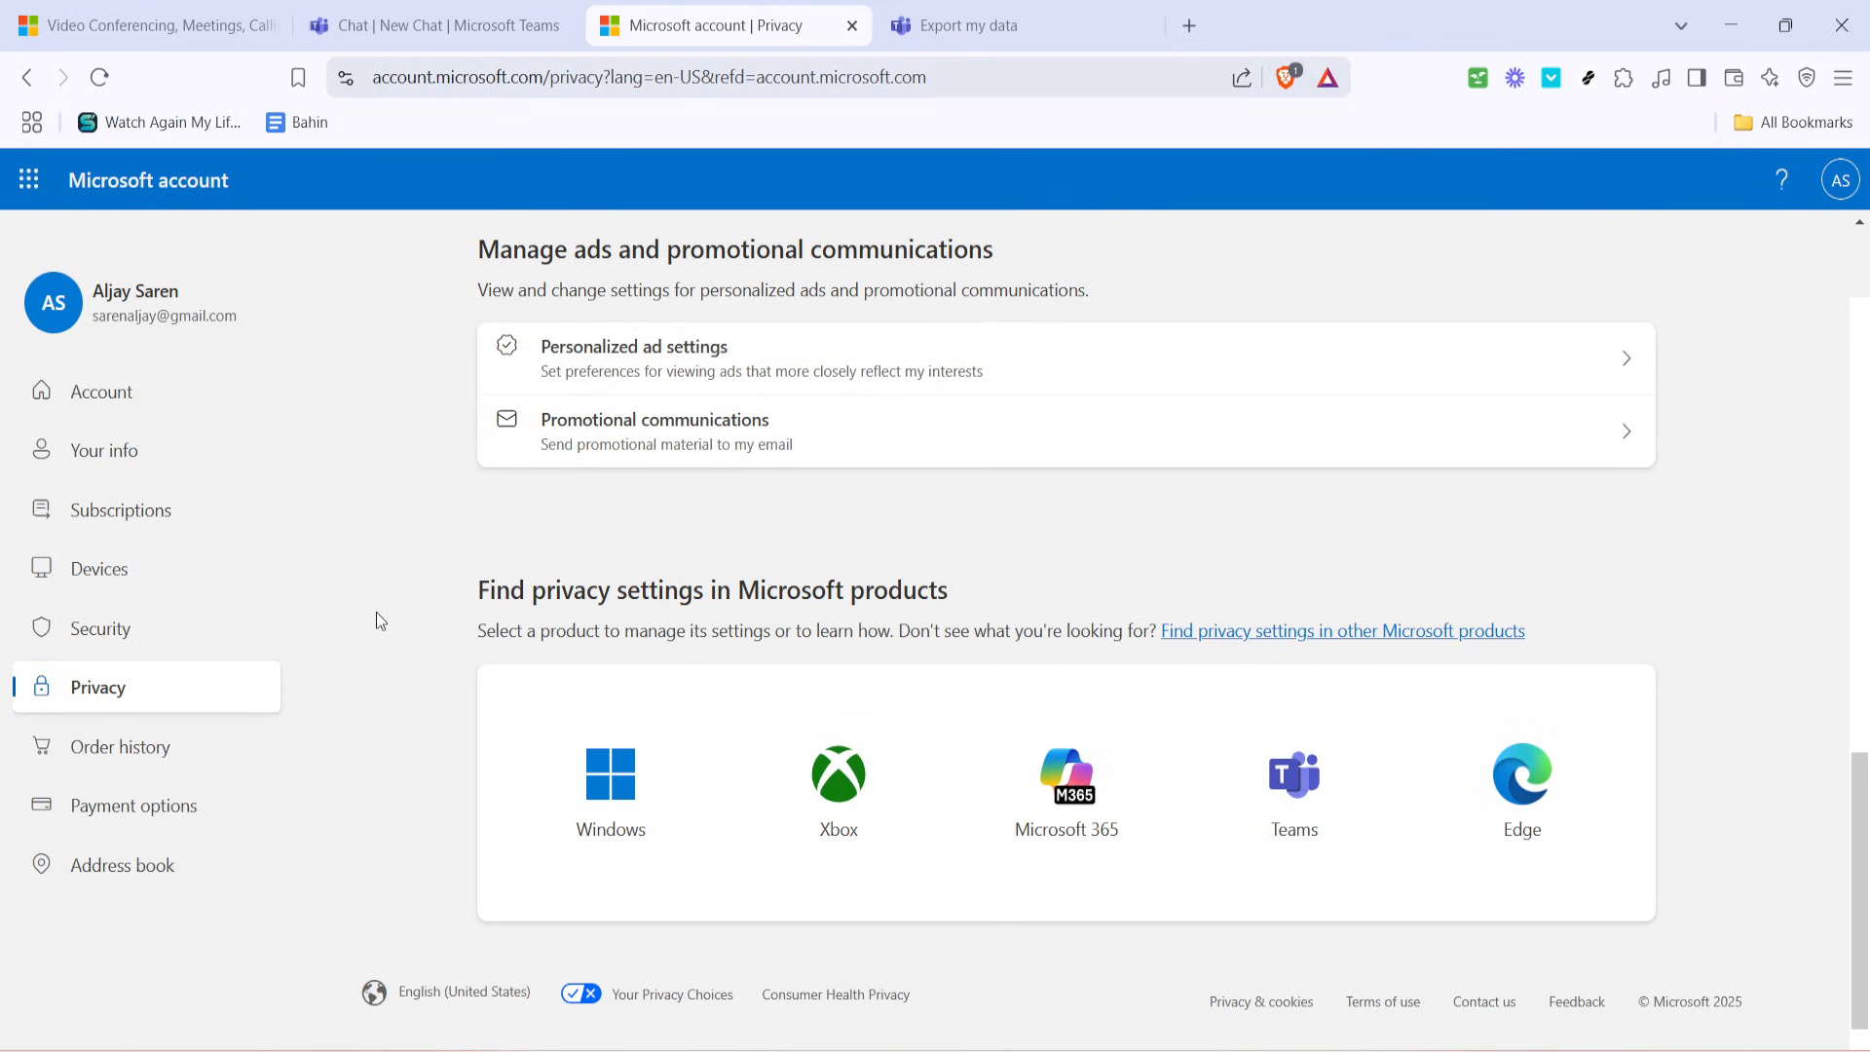
mouse_move(316, 672)
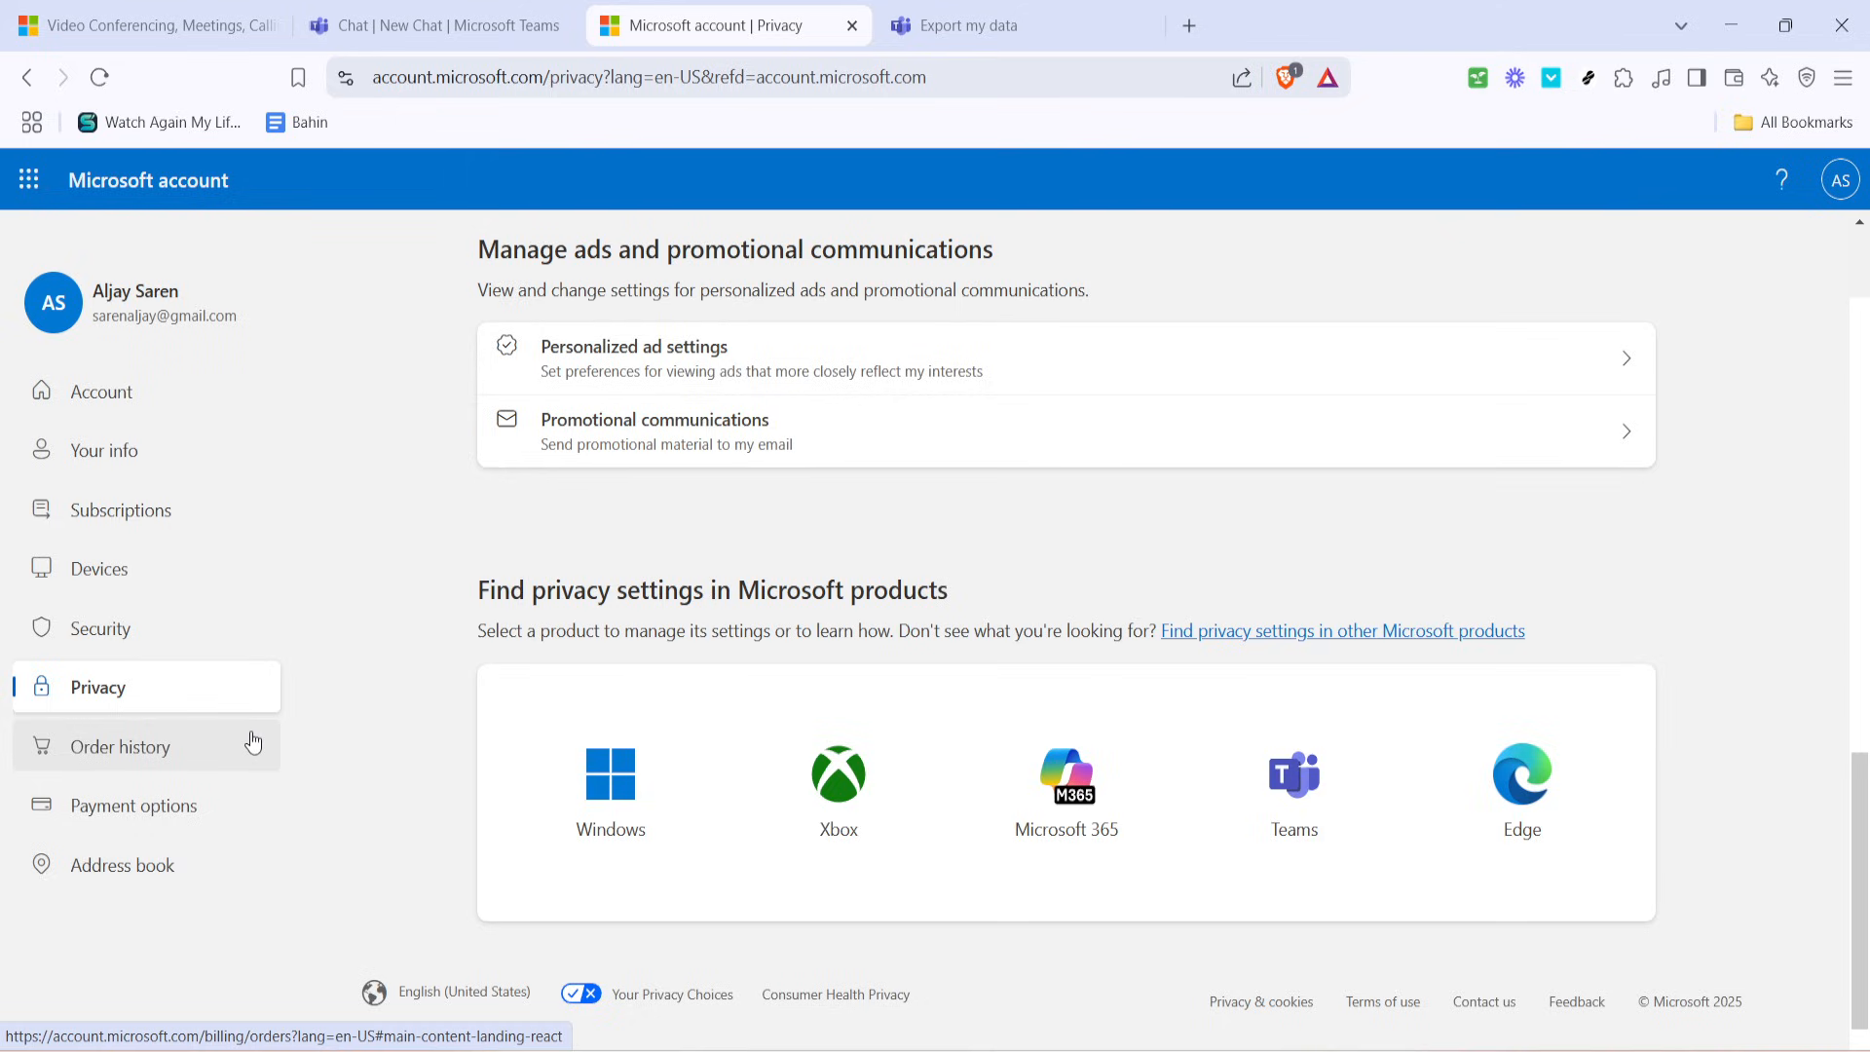
mouse_move(466, 664)
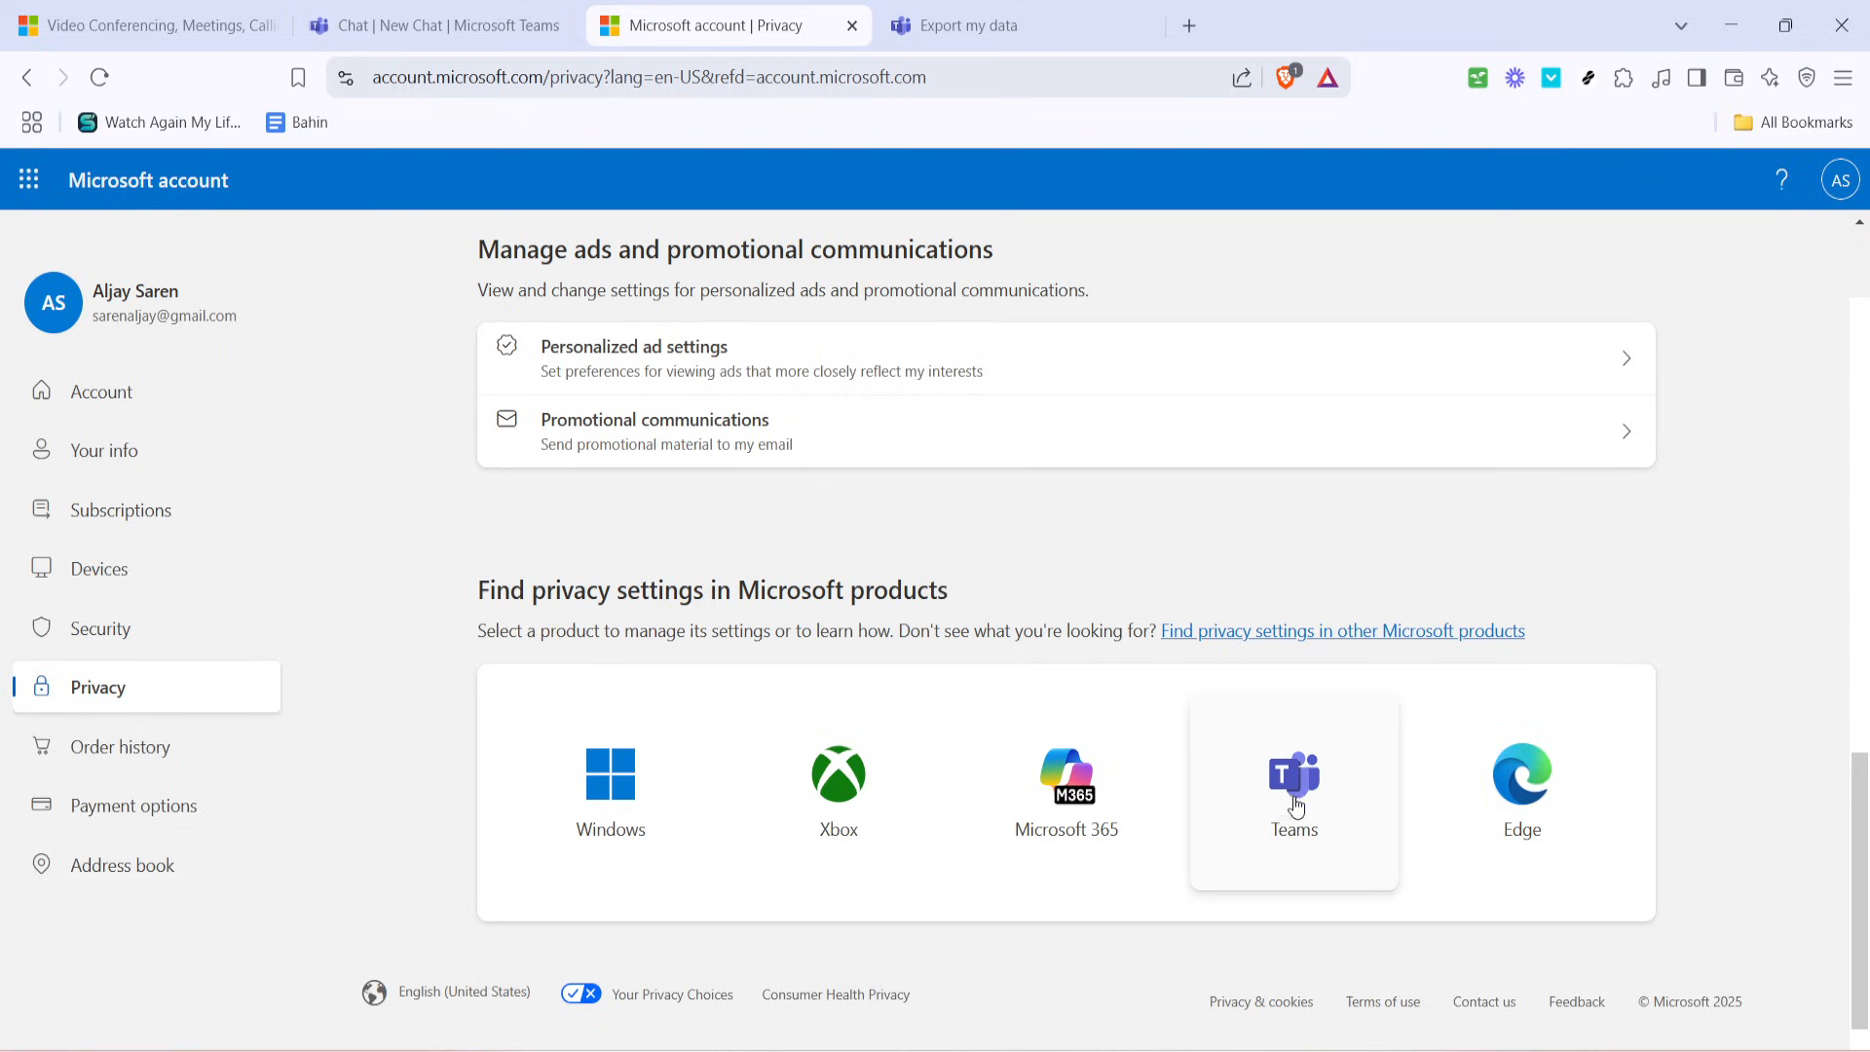
Reach the Teams Export my data page with Chat history checked and media unchecked.
click(966, 25)
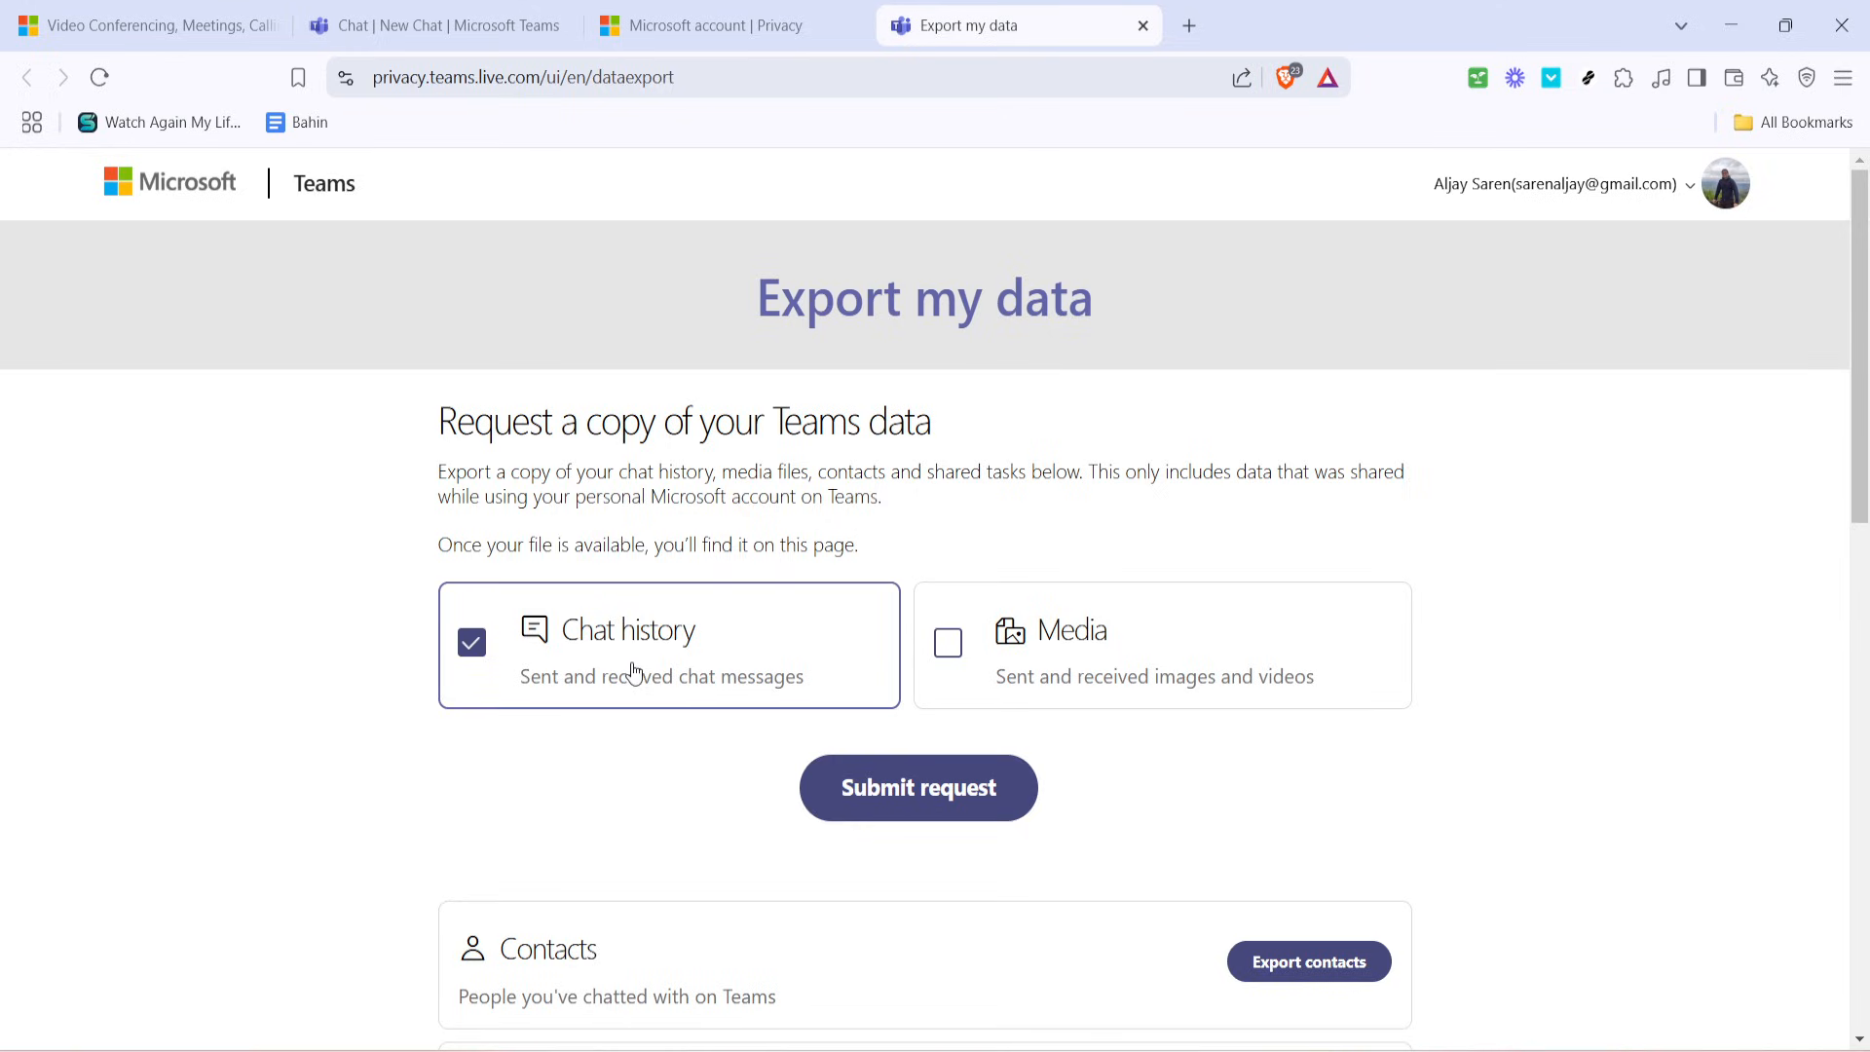
mouse_move(530, 657)
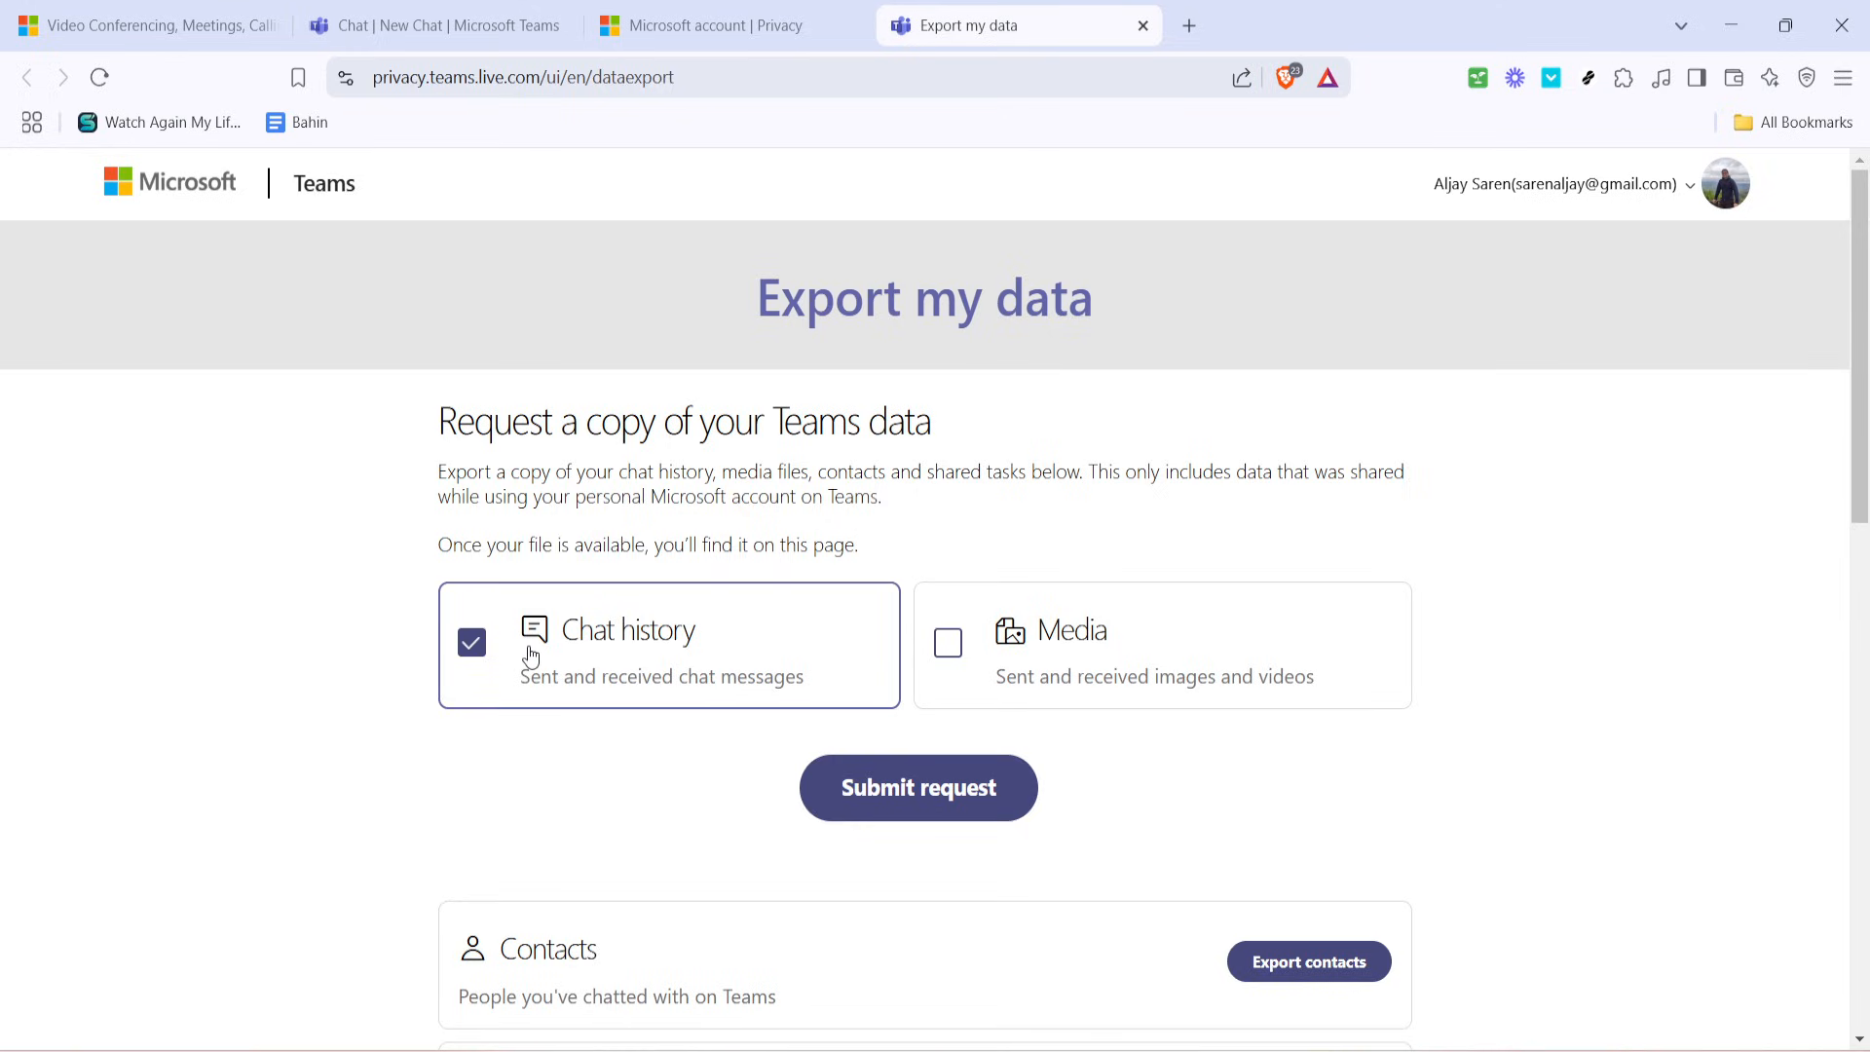
mouse_move(608, 657)
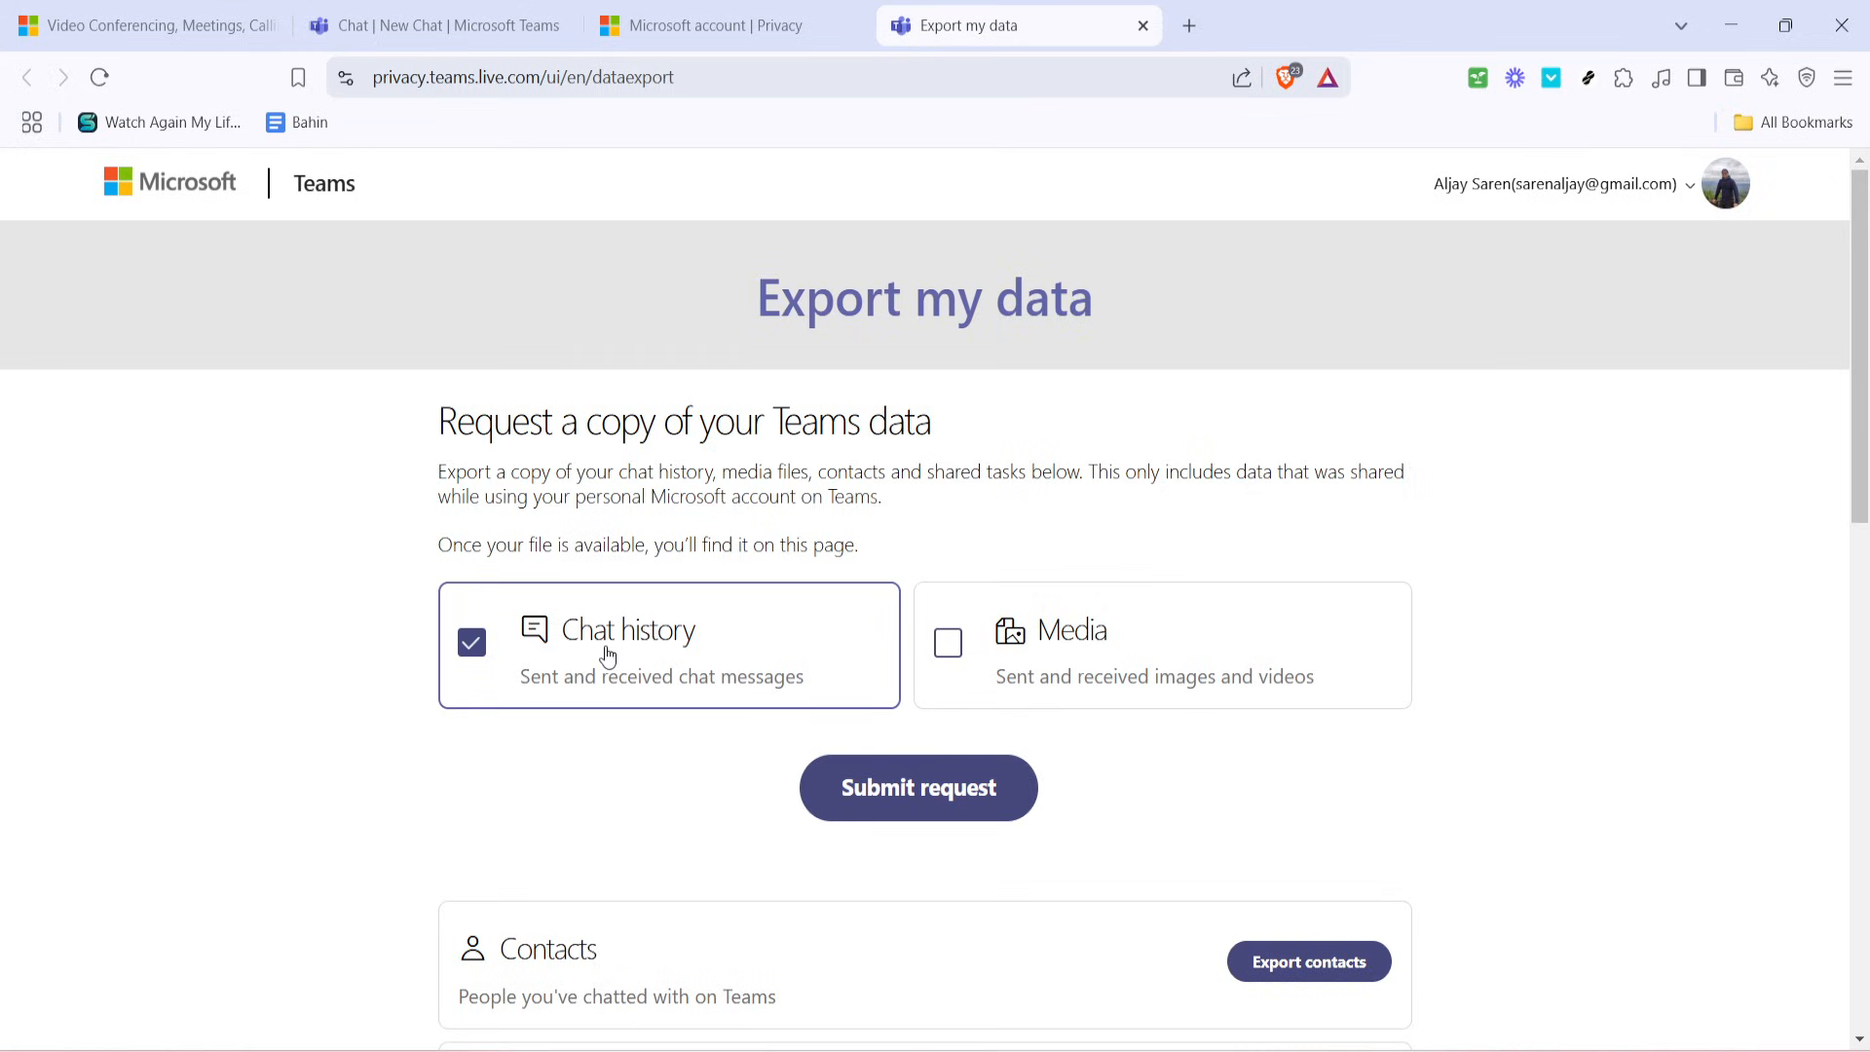
mouse_move(639, 651)
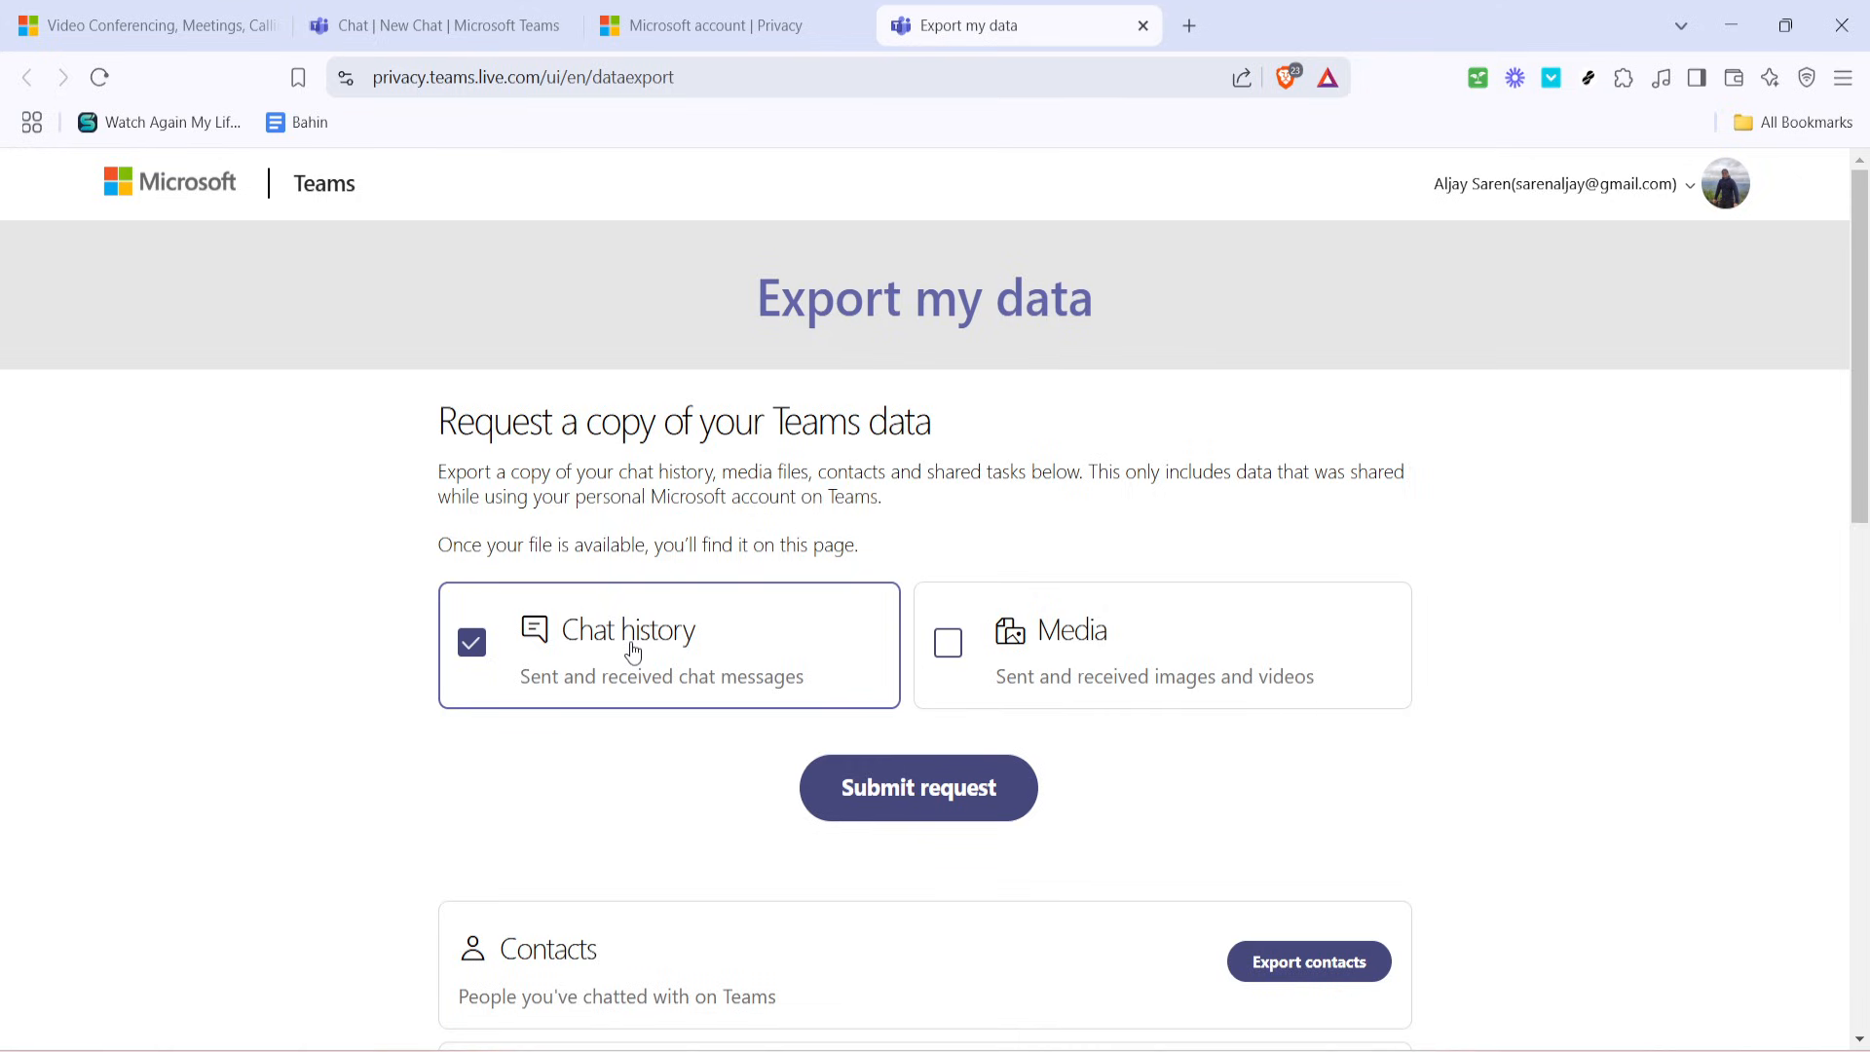
mouse_move(799, 787)
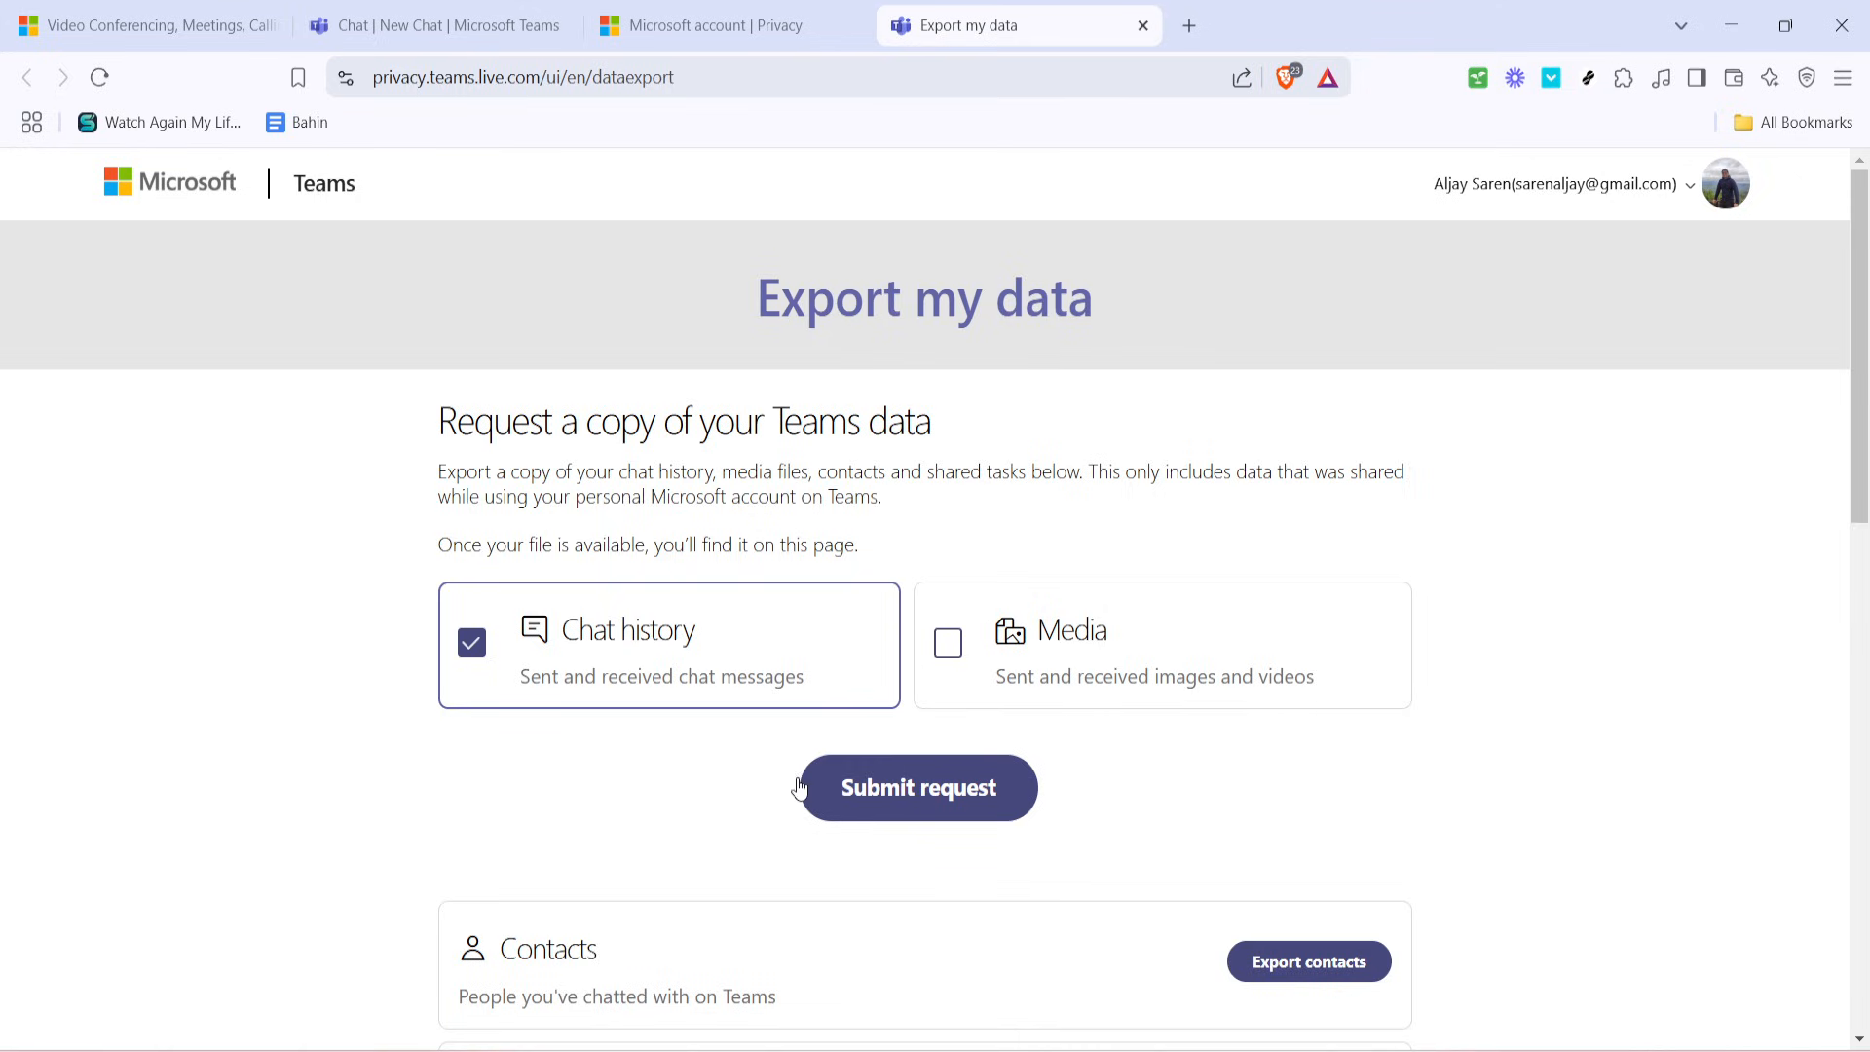
mouse_move(948, 816)
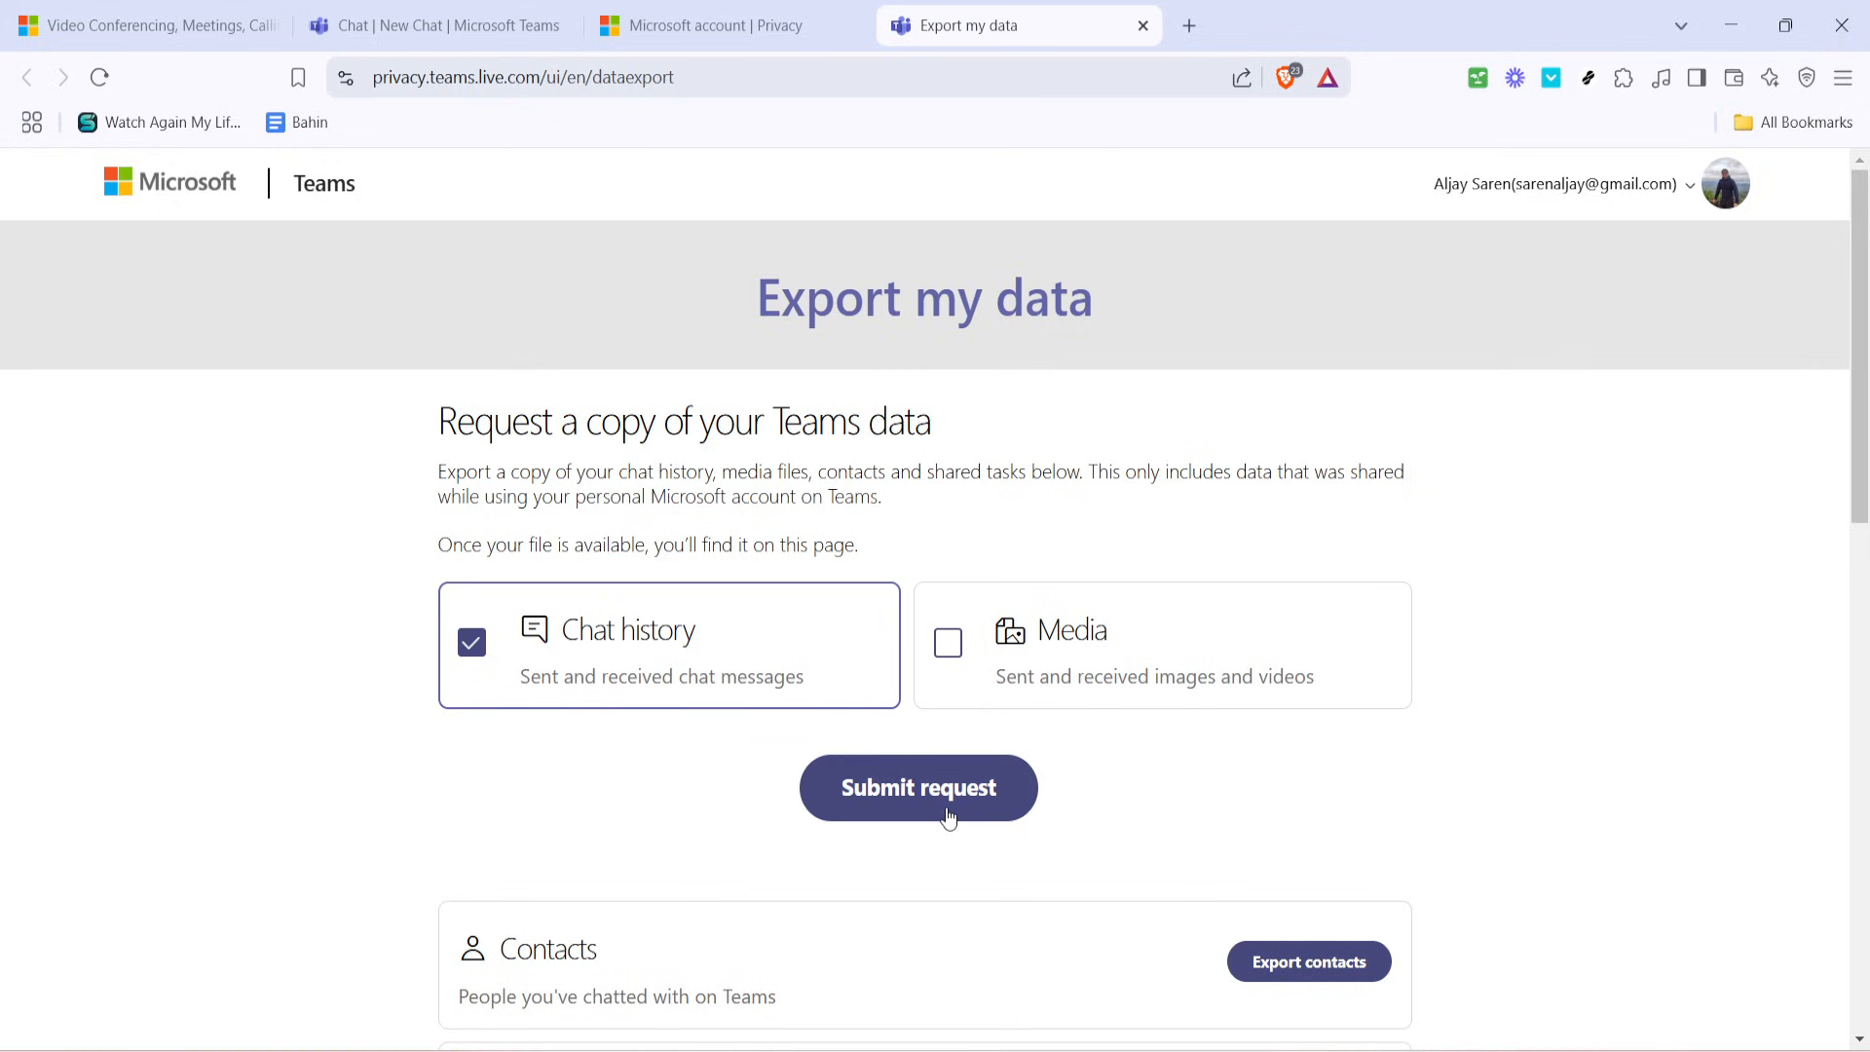
mouse_move(1275, 818)
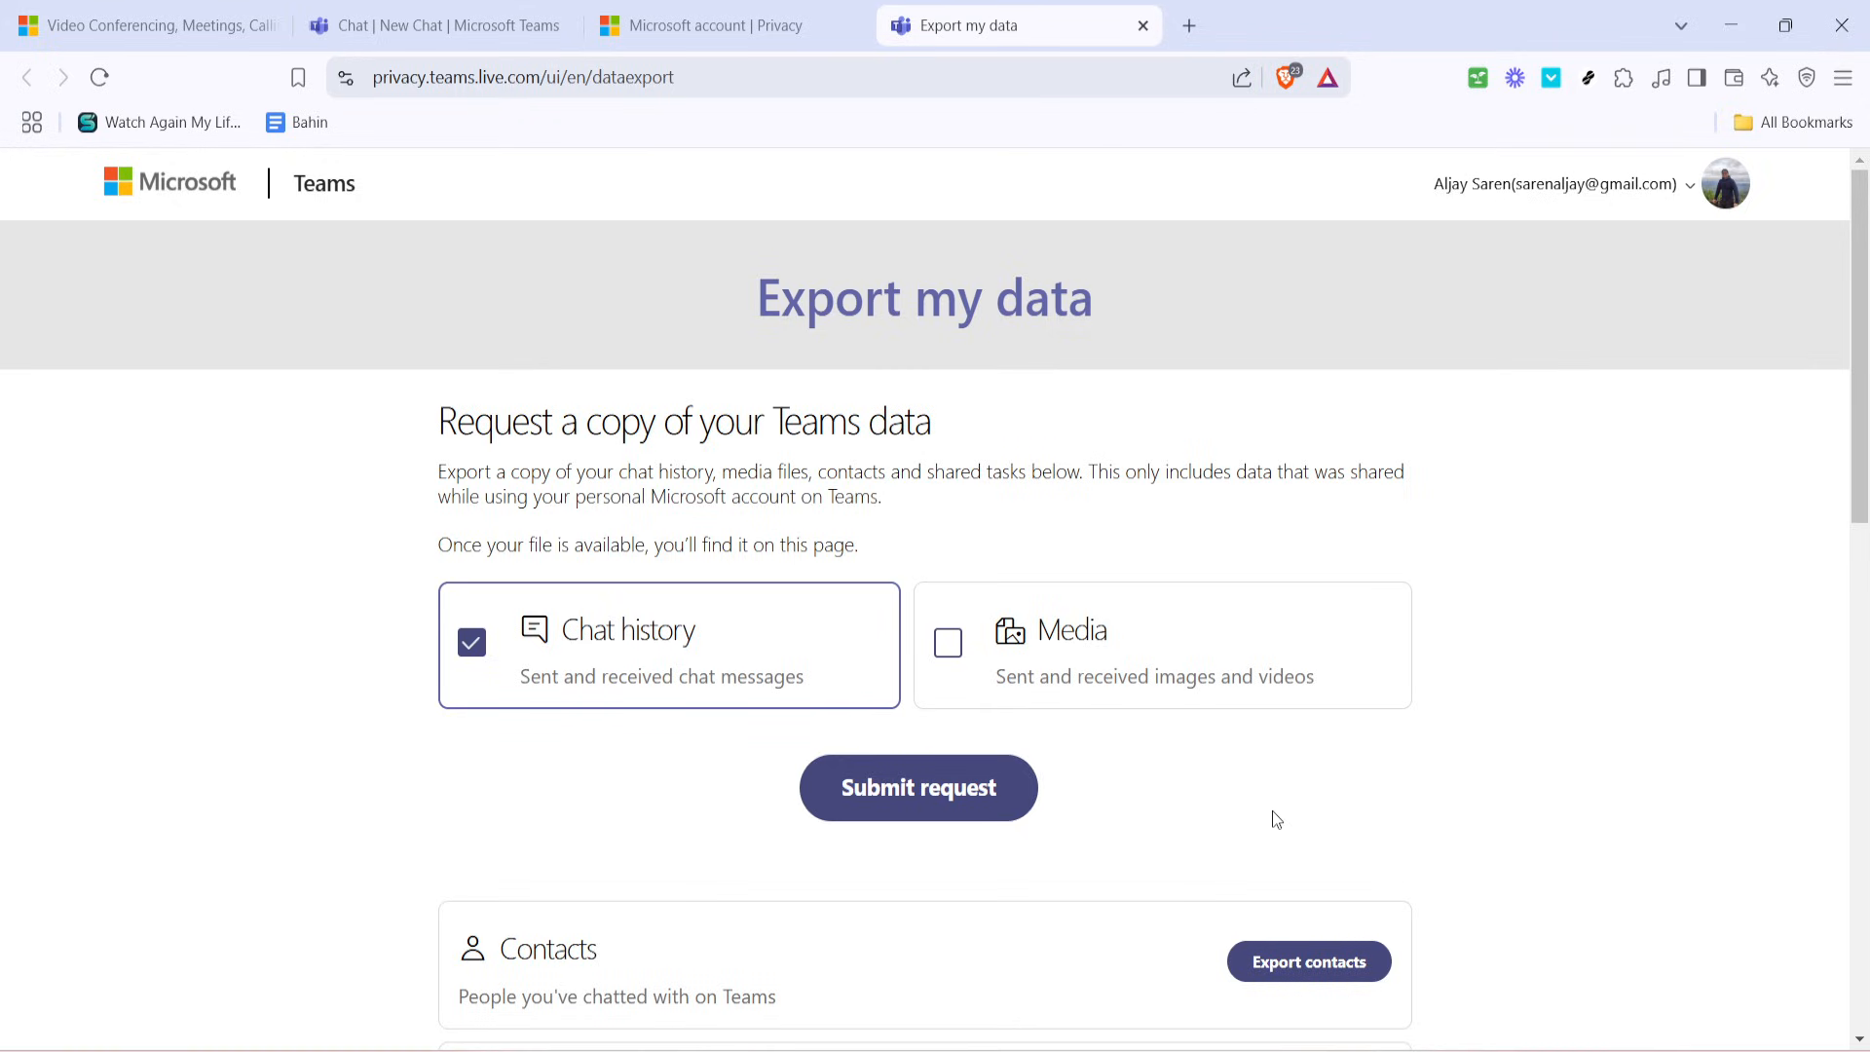